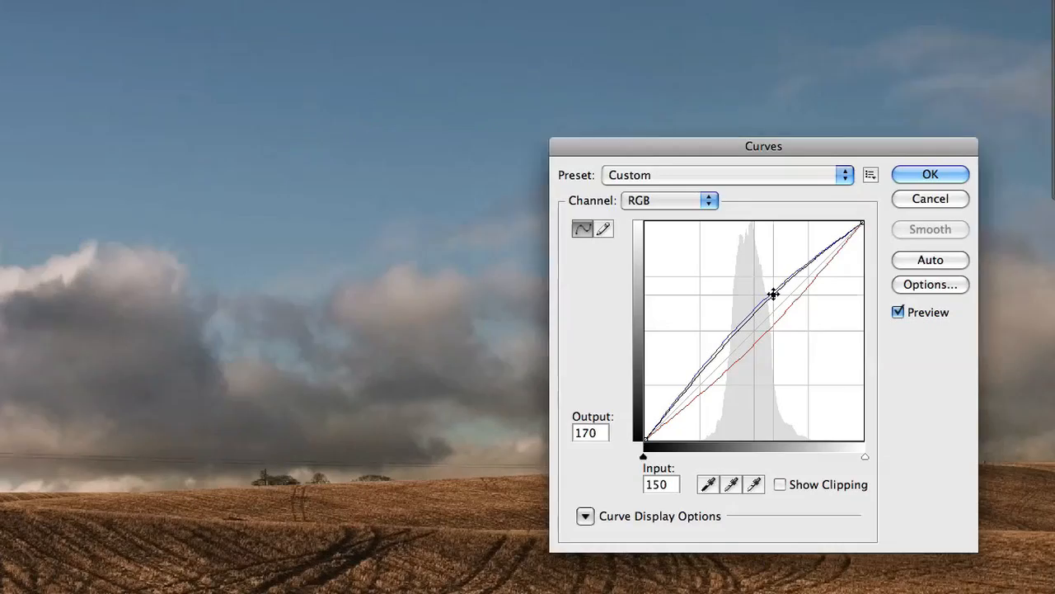
- Begin the two-page A4 print package in the Print module
{"action": "left_click", "coordinate": [930, 175]}
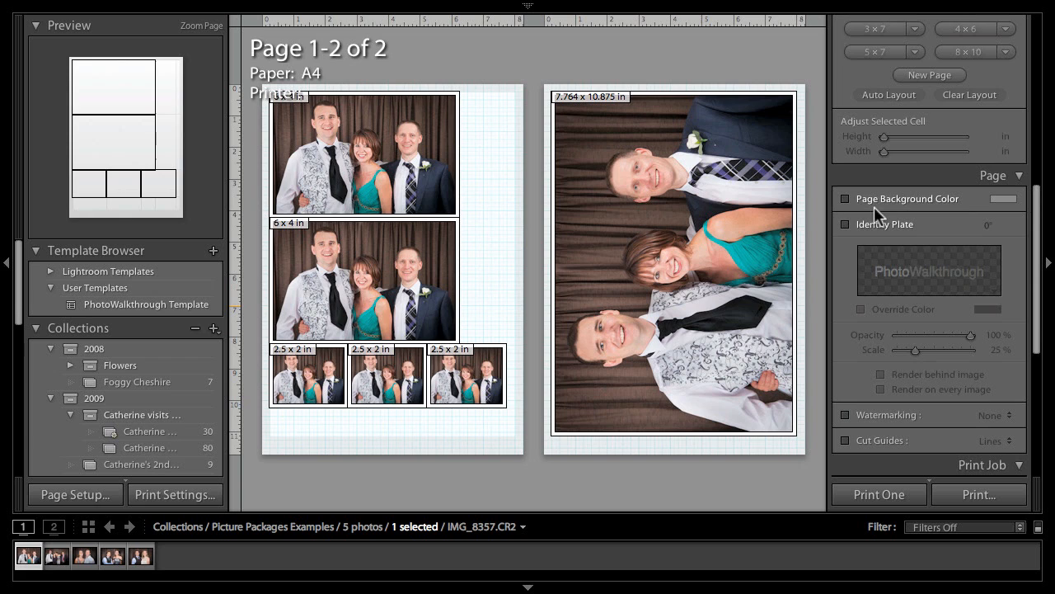
{"action": "left_click", "coordinate": [844, 198]}
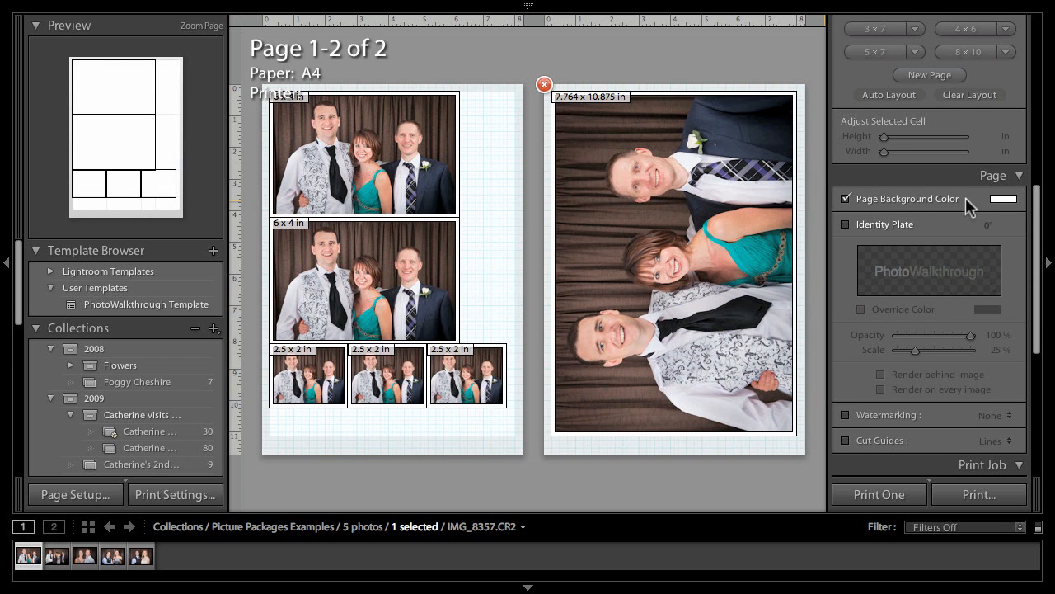
{"action": "left_click", "coordinate": [1003, 197]}
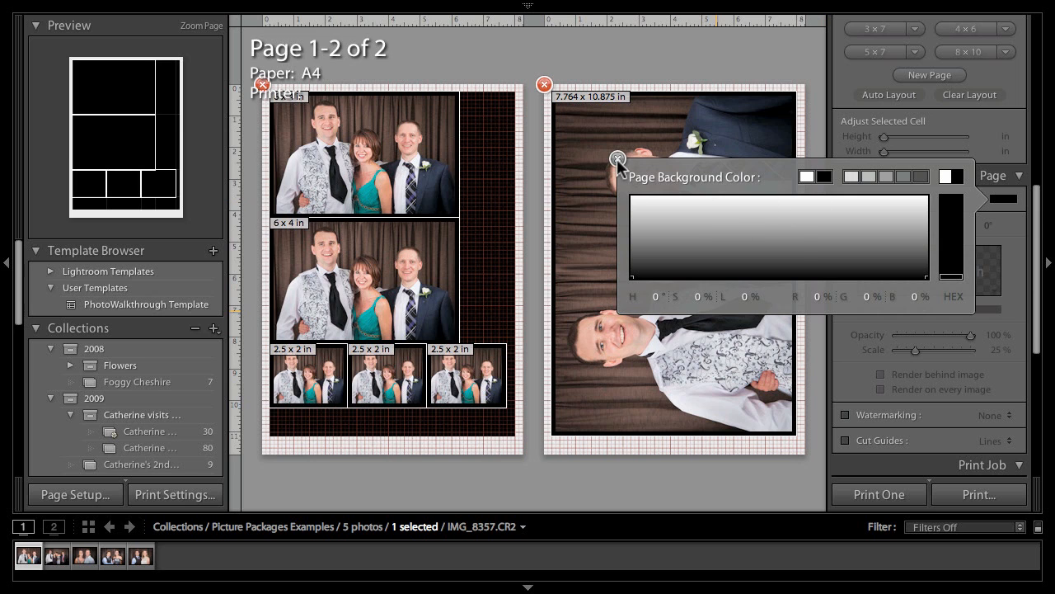
{"action": "left_click", "coordinate": [617, 159]}
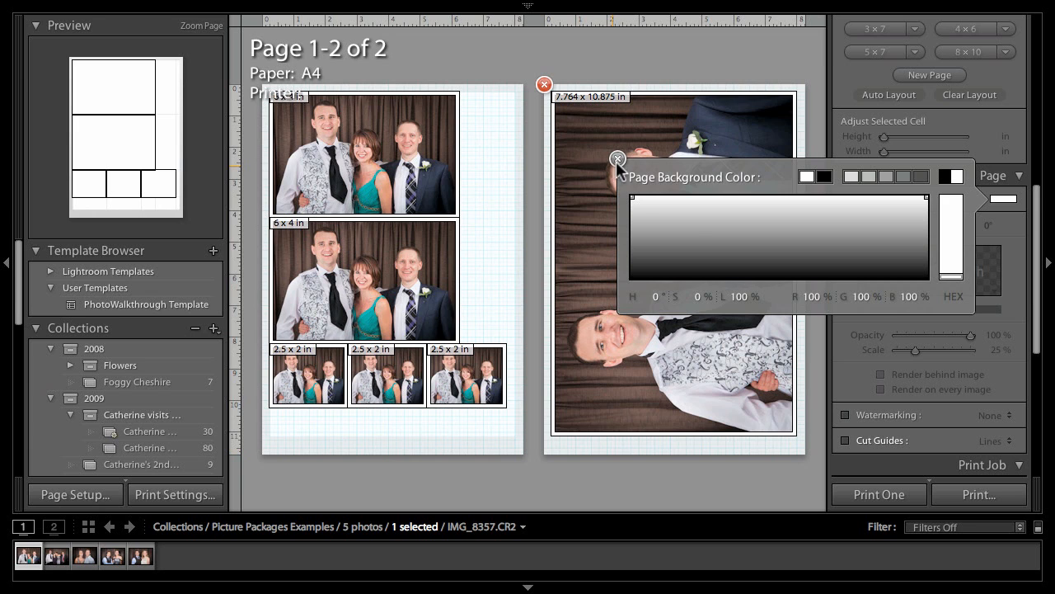
{"action": "left_click", "coordinate": [617, 158]}
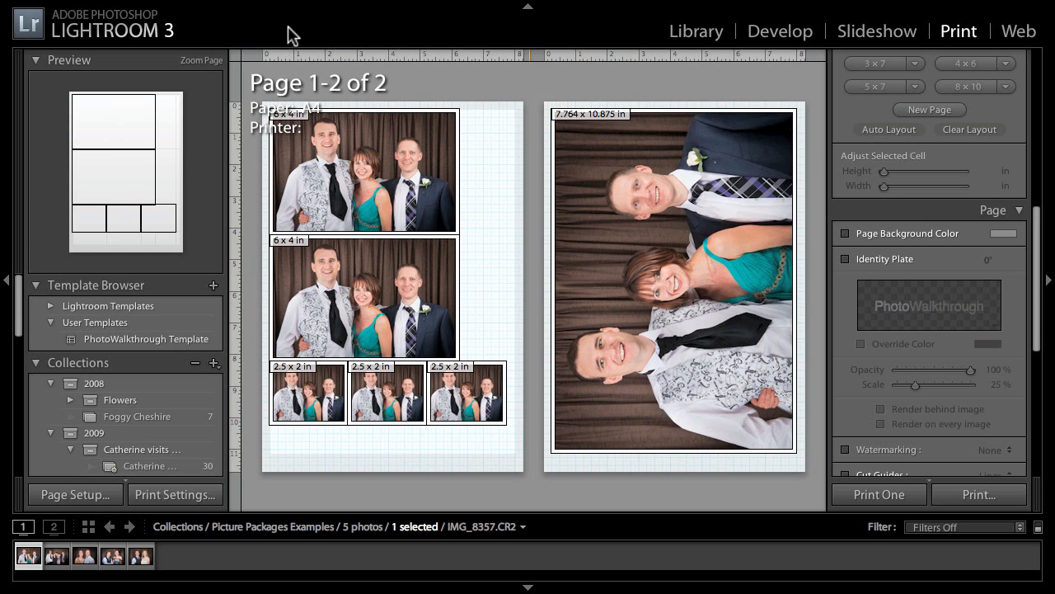
{"action": "mouse_move", "coordinate": [258, 31]}
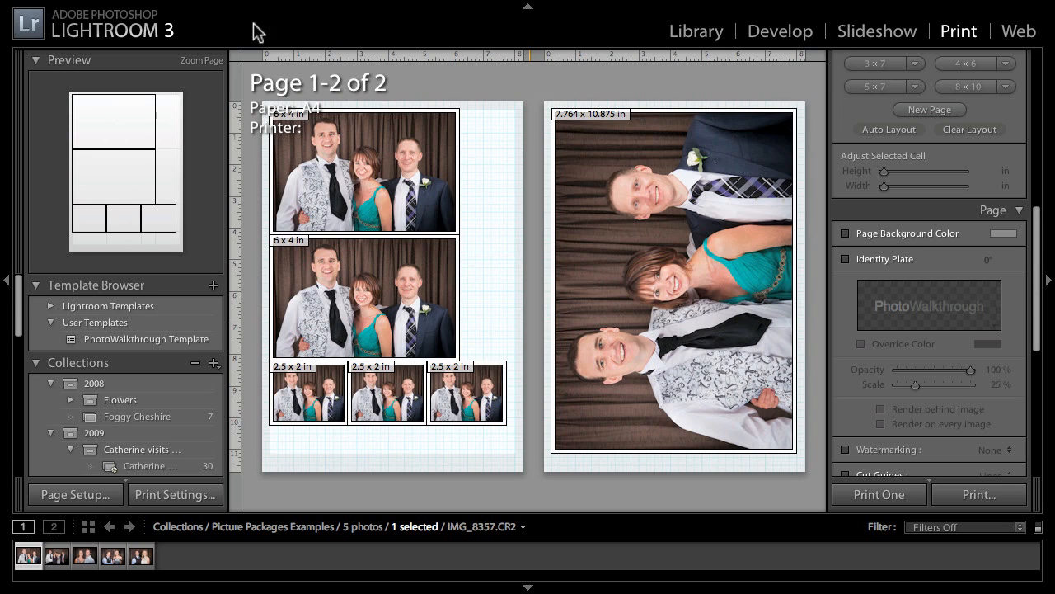
{"action": "mouse_move", "coordinate": [132, 23]}
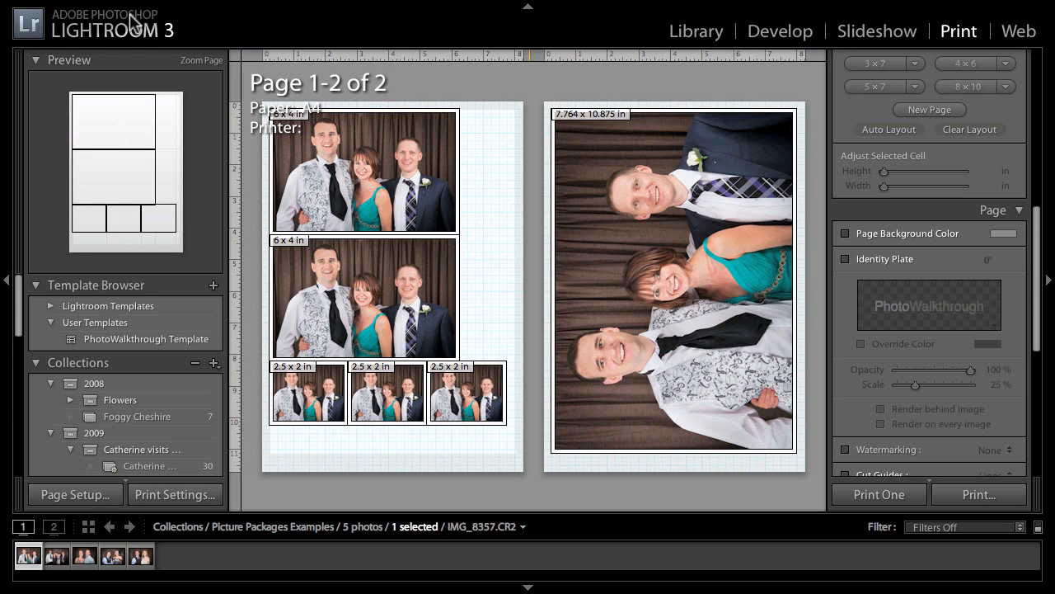
{"action": "mouse_move", "coordinate": [122, 47]}
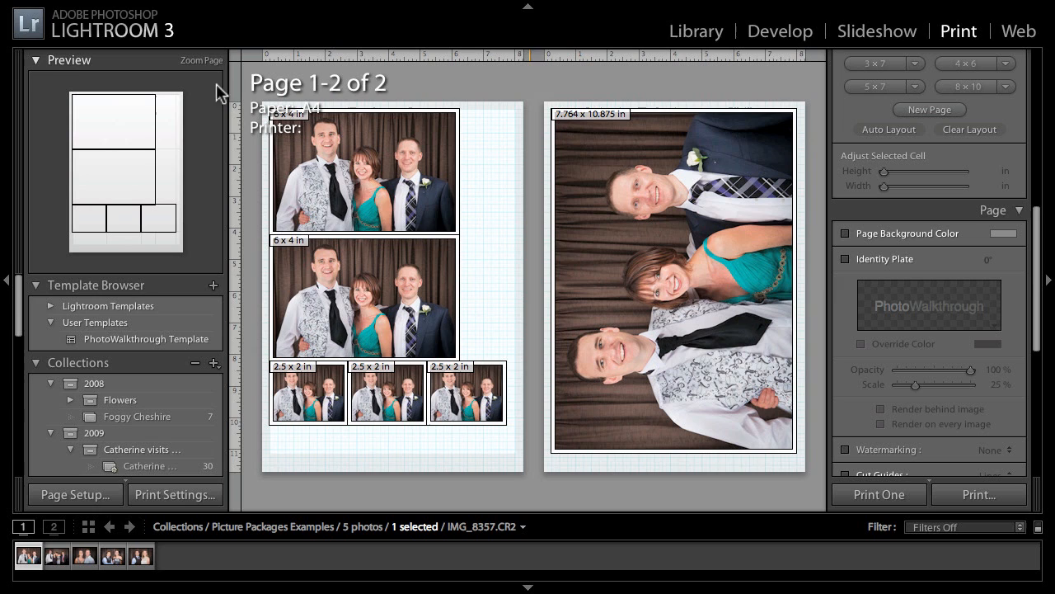
{"action": "mouse_move", "coordinate": [541, 20]}
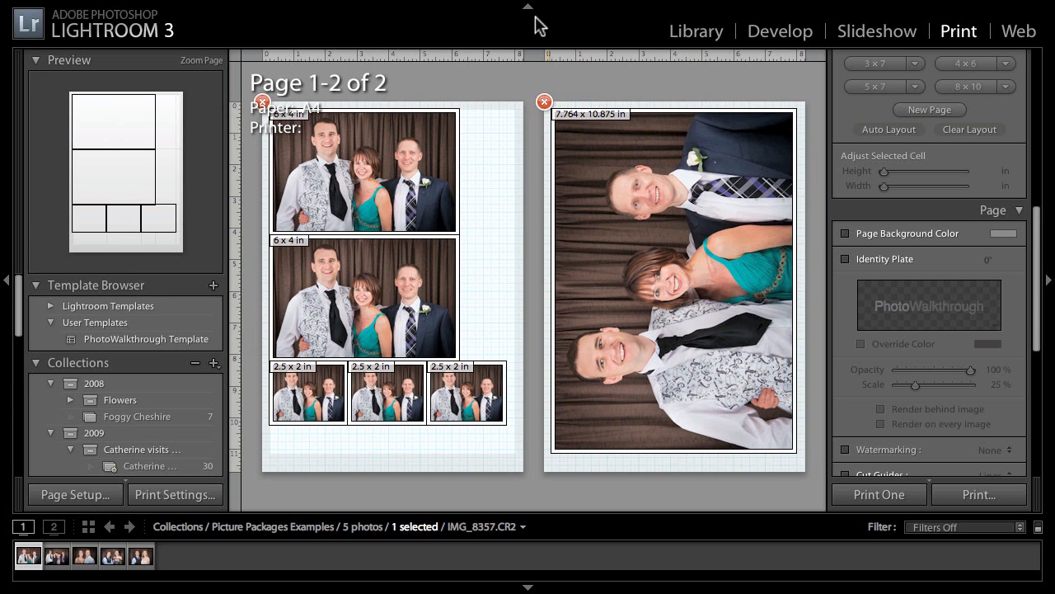
- Show the PhotoWalkthrough identity plate in black on page one and bring up its editor
{"action": "left_click", "coordinate": [844, 224]}
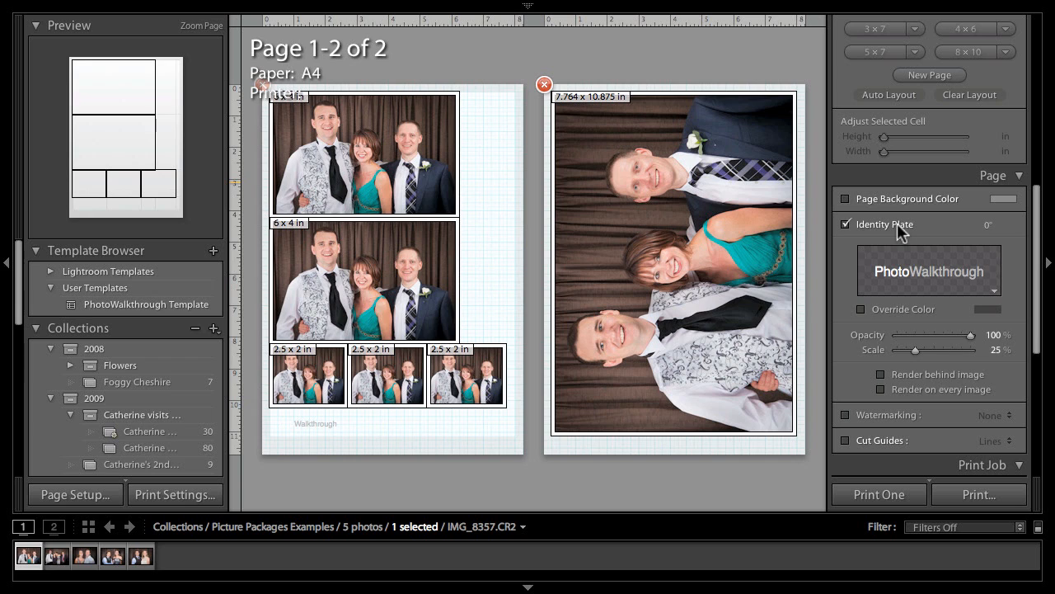
{"action": "mouse_move", "coordinate": [287, 433]}
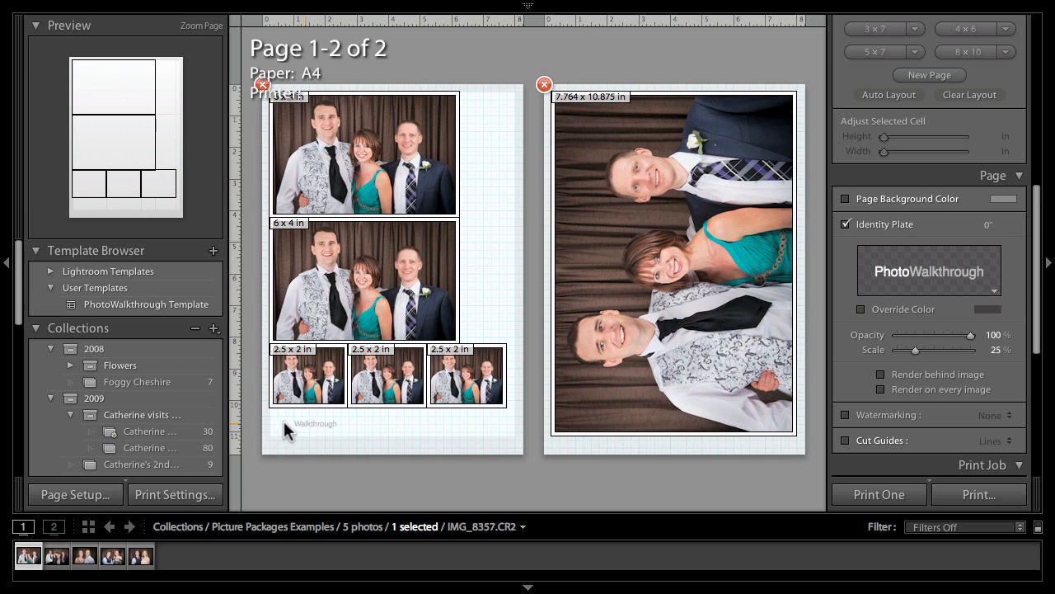
{"action": "left_click", "coordinate": [861, 310]}
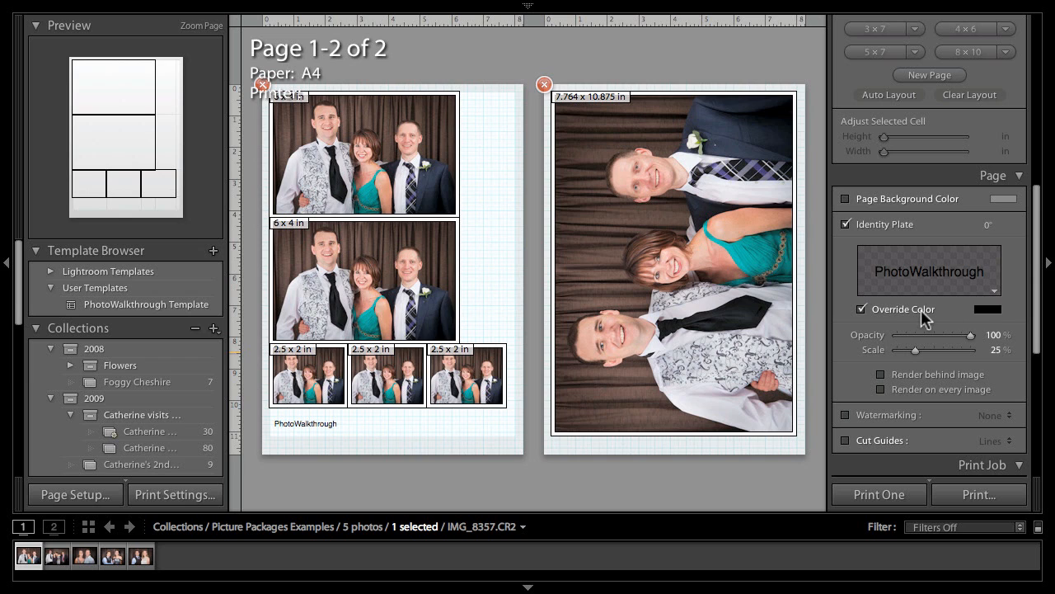
{"action": "mouse_move", "coordinate": [296, 464]}
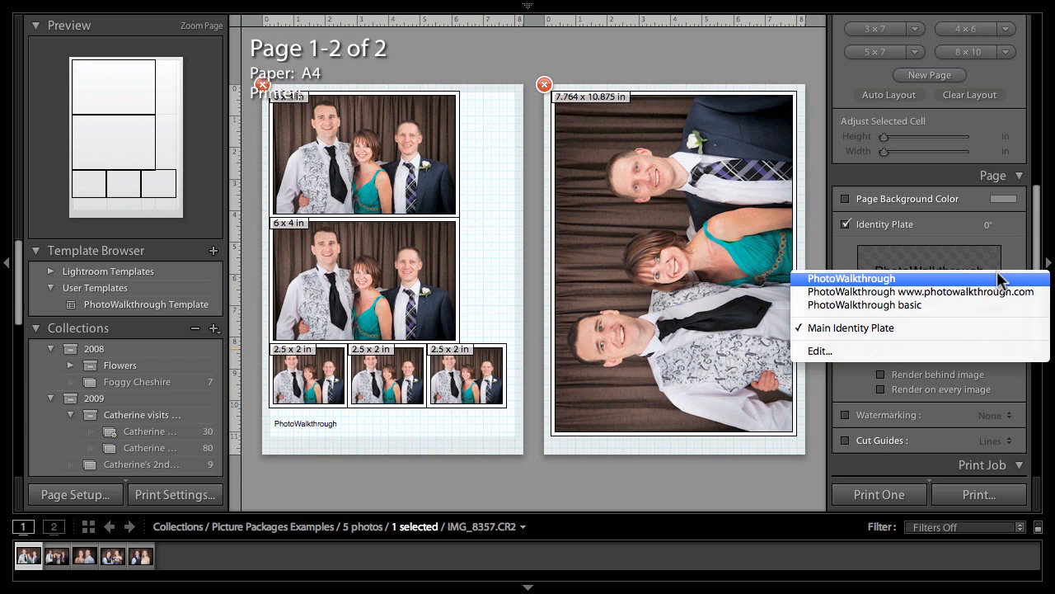
{"action": "mouse_move", "coordinate": [937, 310]}
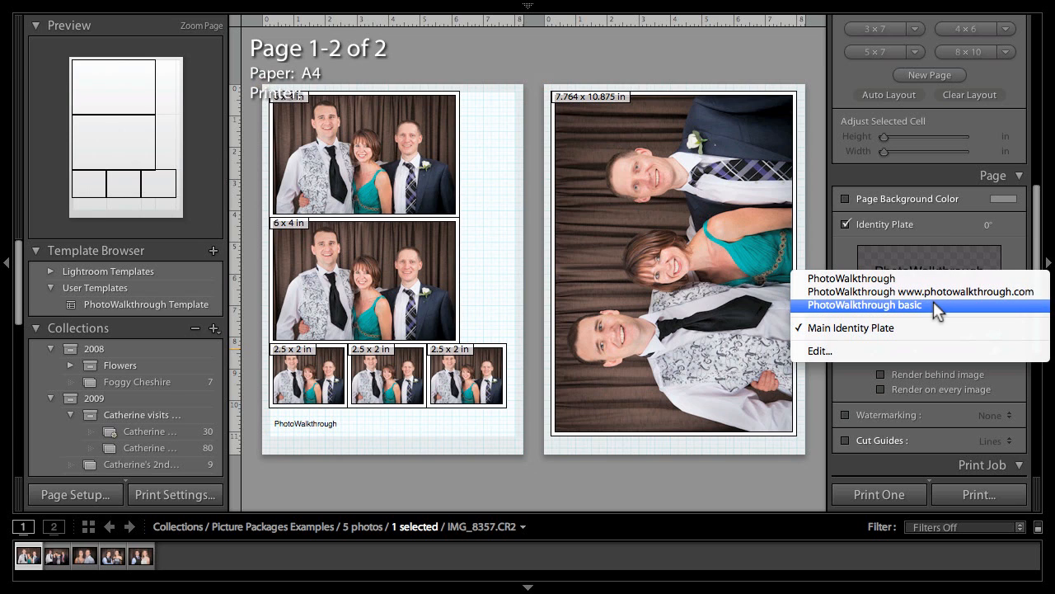
{"action": "left_click", "coordinate": [864, 305]}
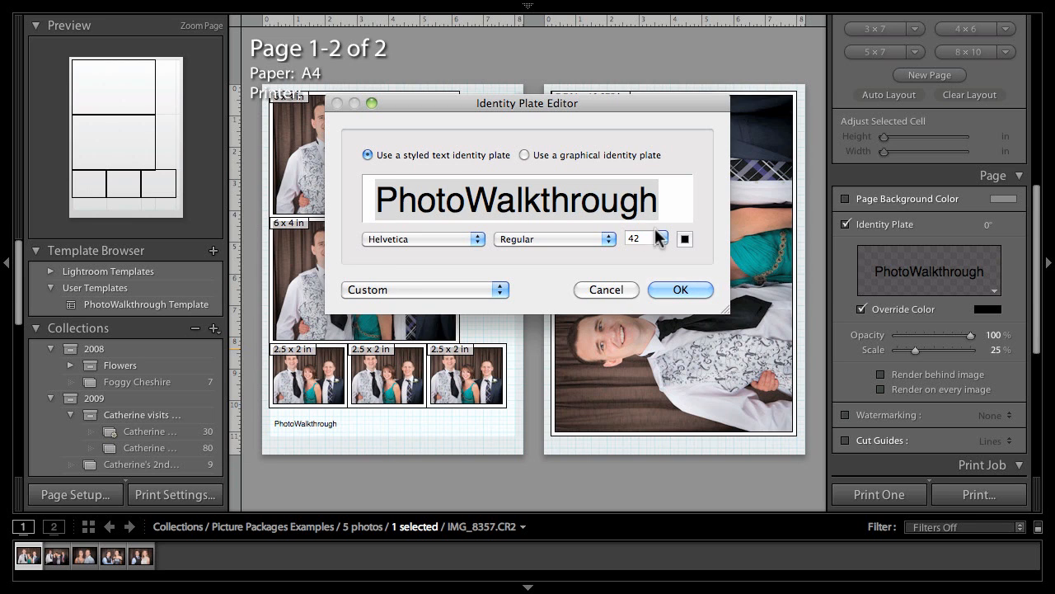
{"action": "left_click", "coordinate": [661, 244]}
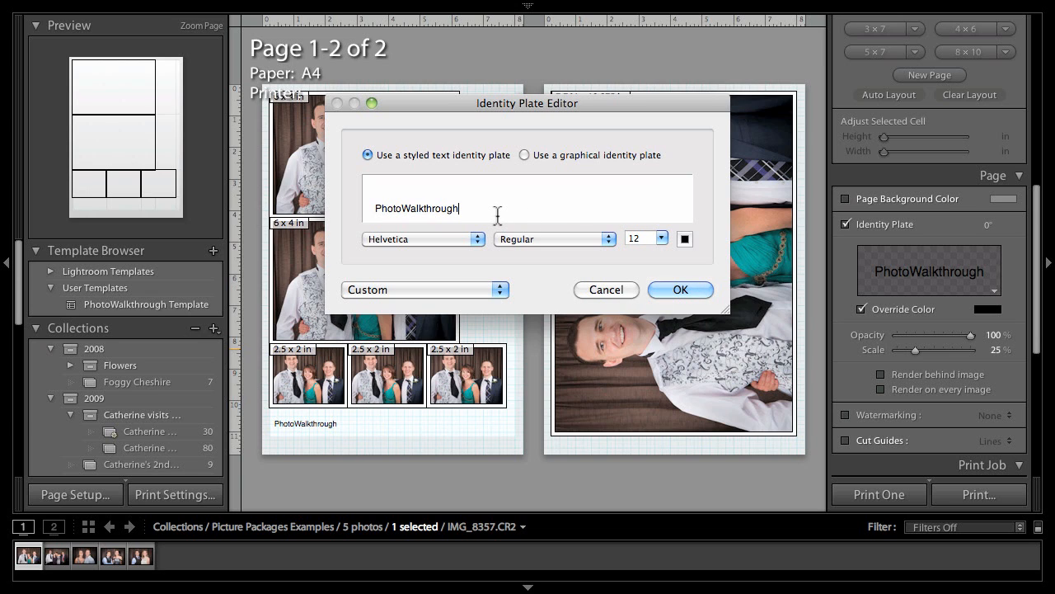
{"action": "mouse_move", "coordinate": [498, 211]}
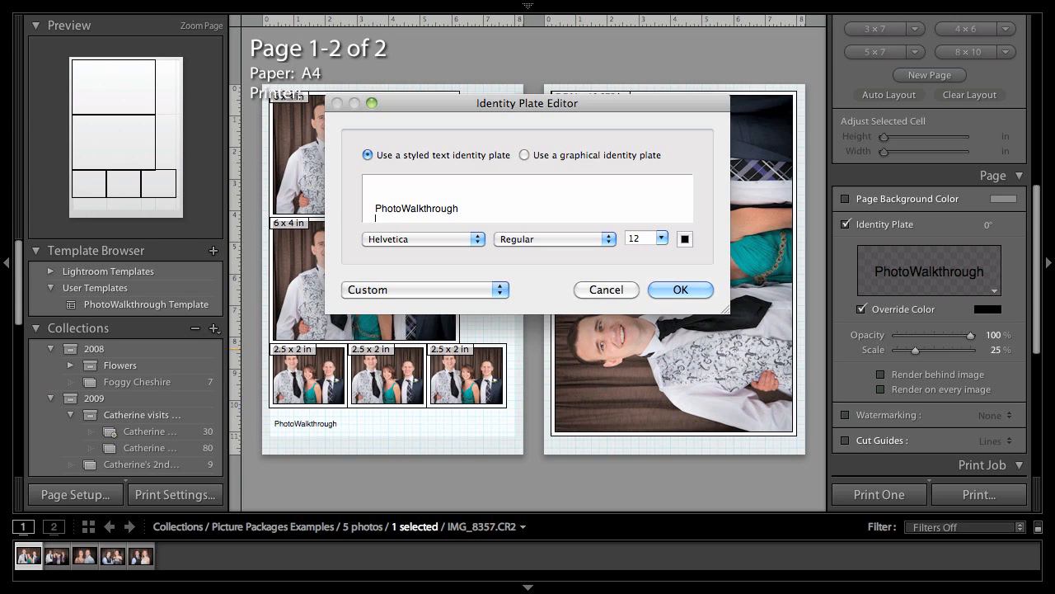
{"action": "type", "text": "w"}
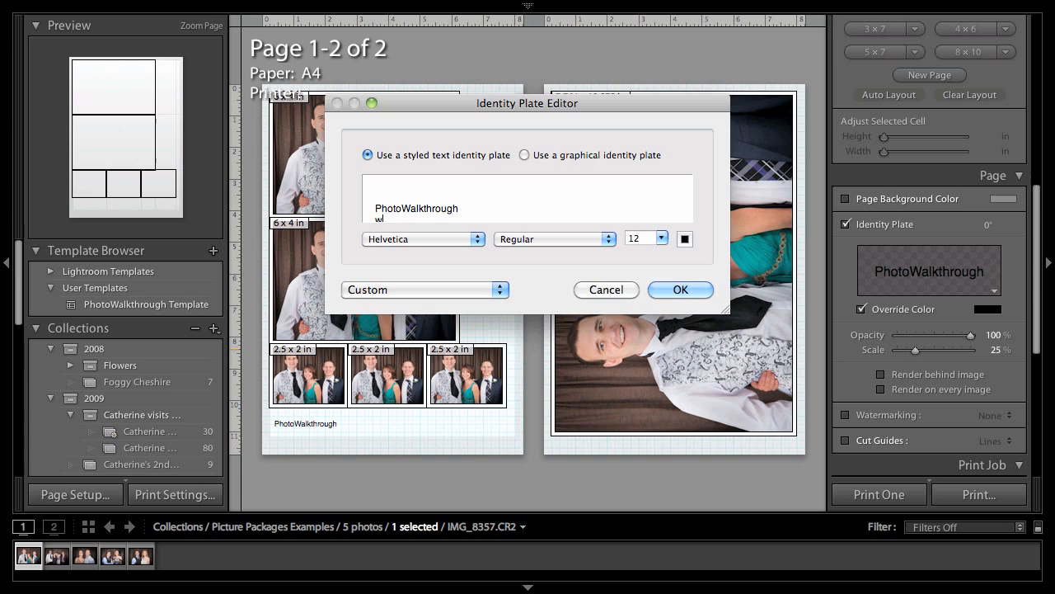
{"action": "type", "text": "www.phol"}
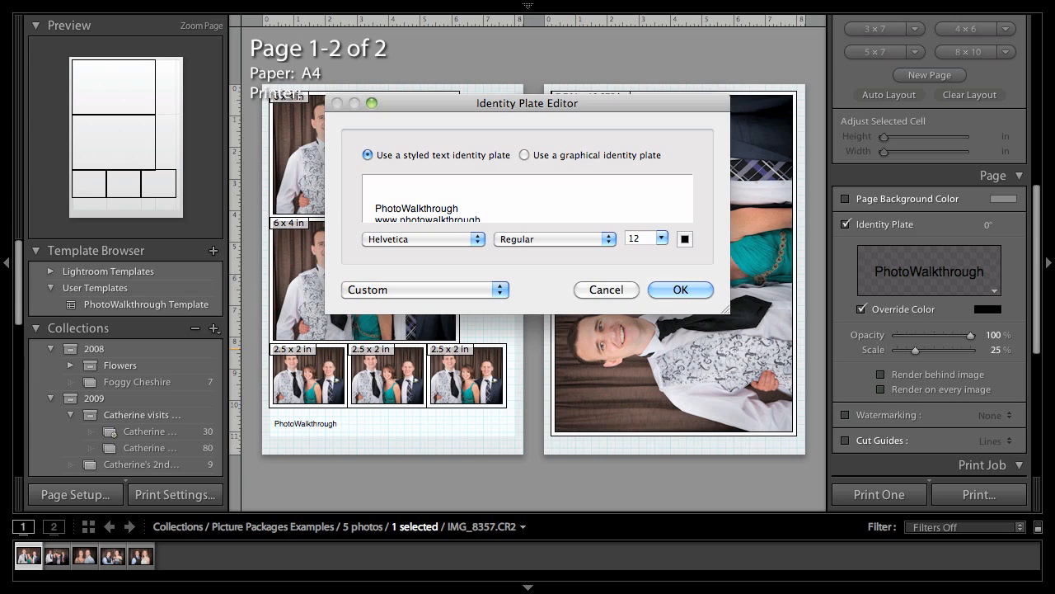
{"action": "type", "text": ".com"}
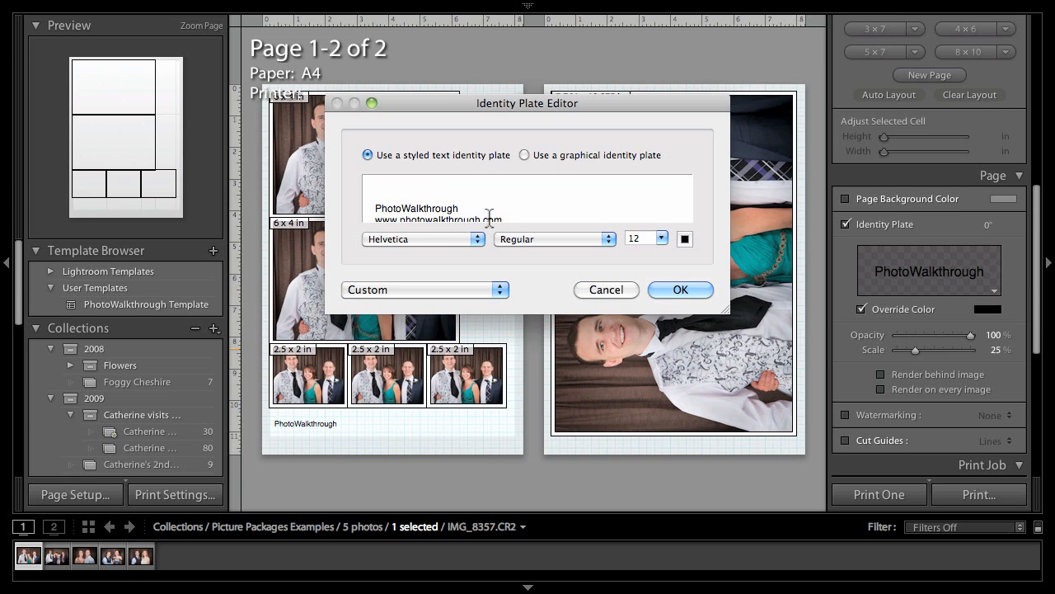
- Enlarge the PhotoWalkthrough title to 24-point Helvetica Regular and apply the plate to the page
{"action": "double_click", "coordinate": [416, 208]}
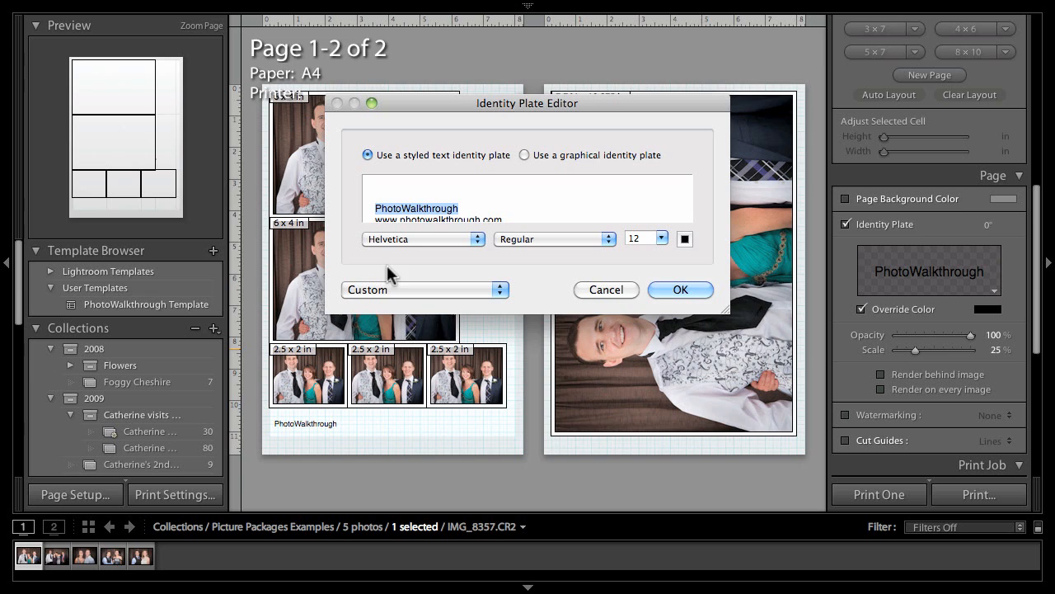
{"action": "left_click", "coordinate": [659, 237]}
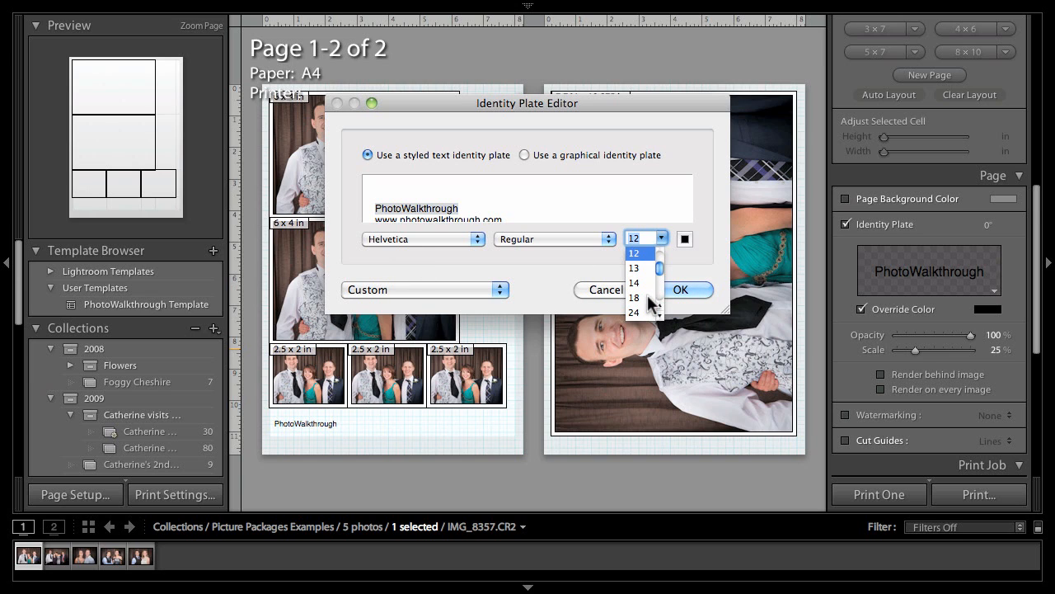
{"action": "left_click", "coordinate": [633, 297]}
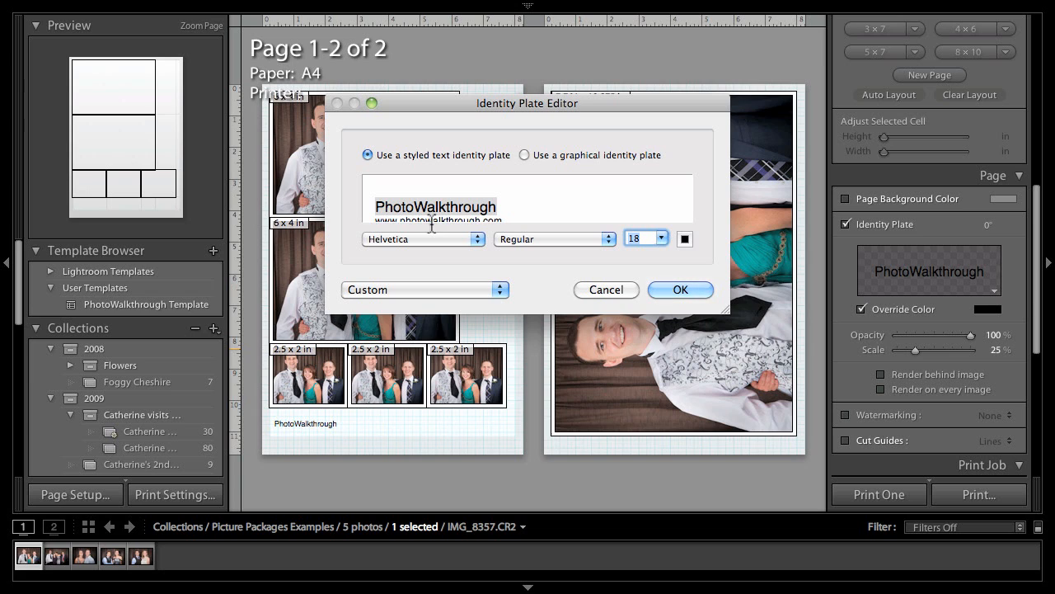
{"action": "mouse_move", "coordinate": [691, 284]}
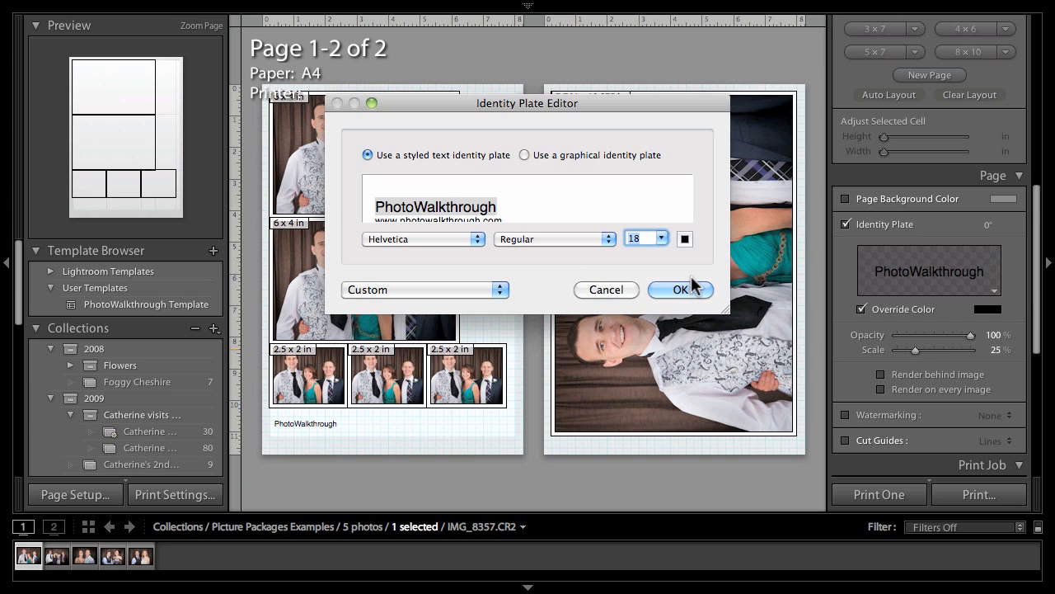
{"action": "mouse_move", "coordinate": [442, 211]}
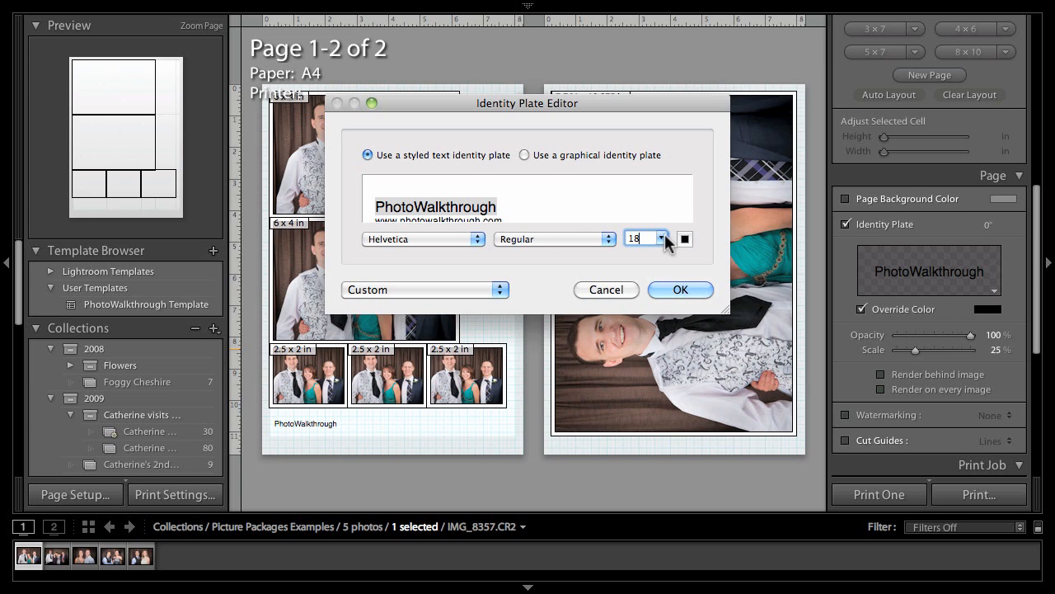
{"action": "left_click", "coordinate": [643, 237]}
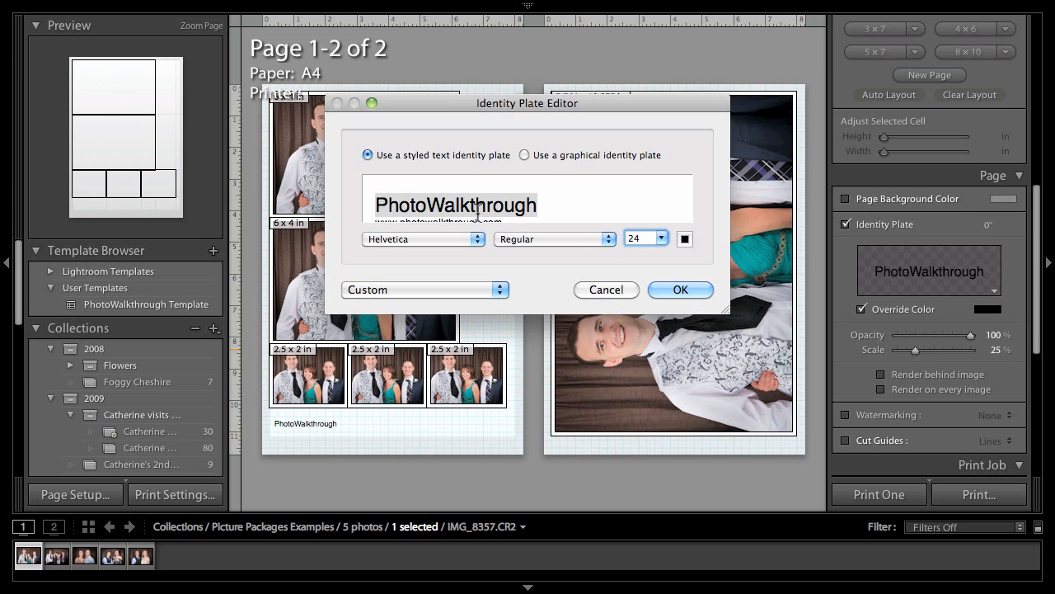
{"action": "left_click", "coordinate": [680, 291]}
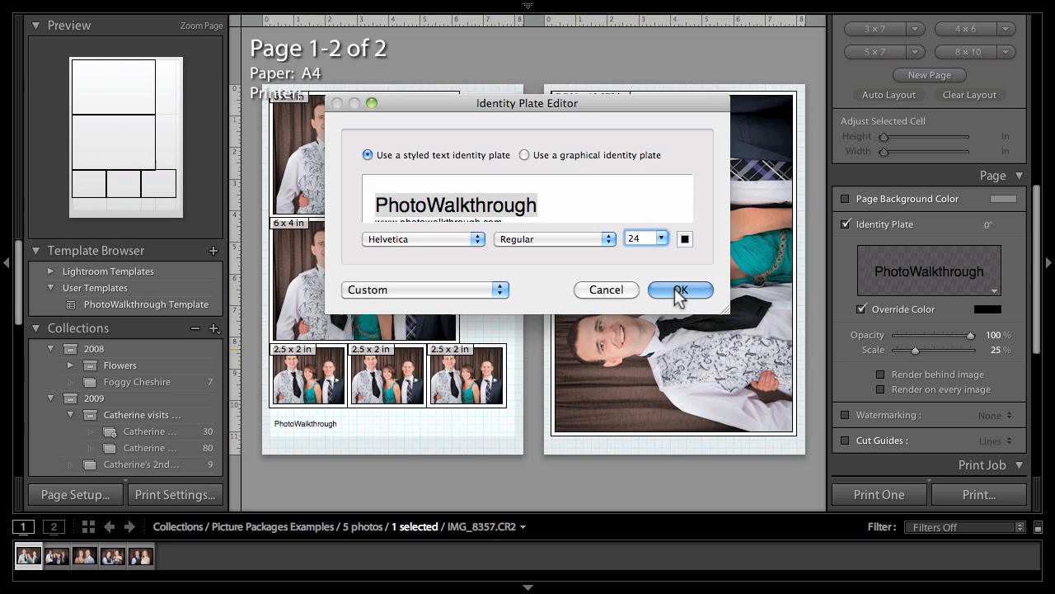
{"action": "left_click", "coordinate": [679, 291]}
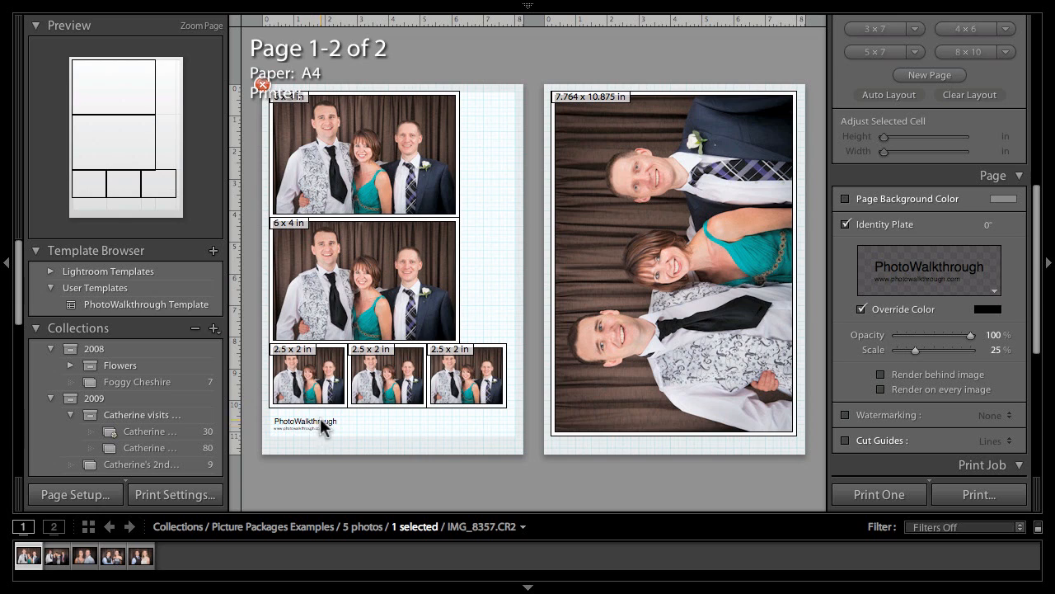
{"action": "mouse_move", "coordinate": [303, 438]}
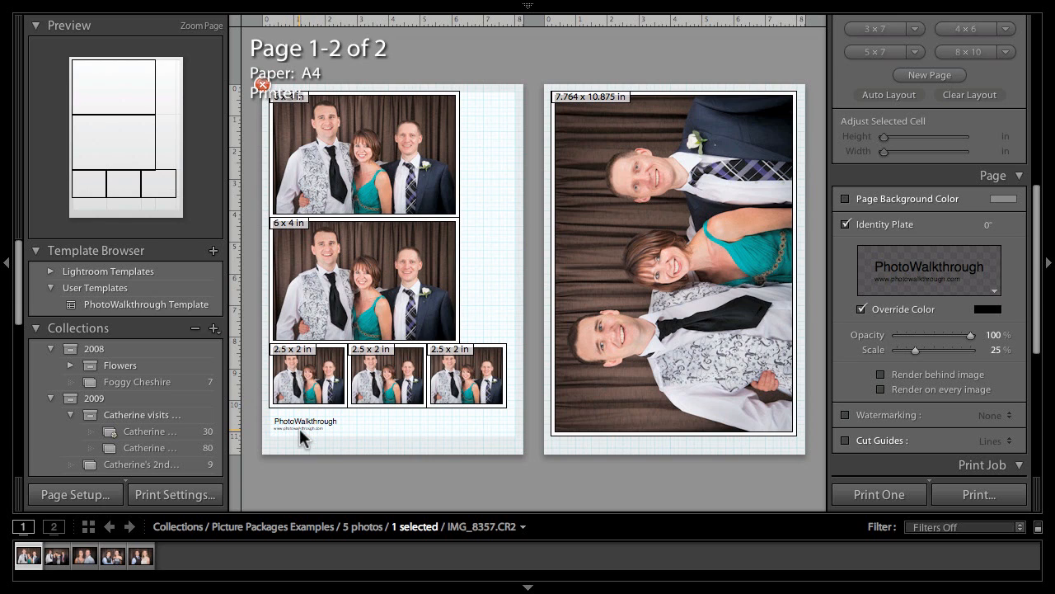
{"action": "mouse_move", "coordinate": [321, 436]}
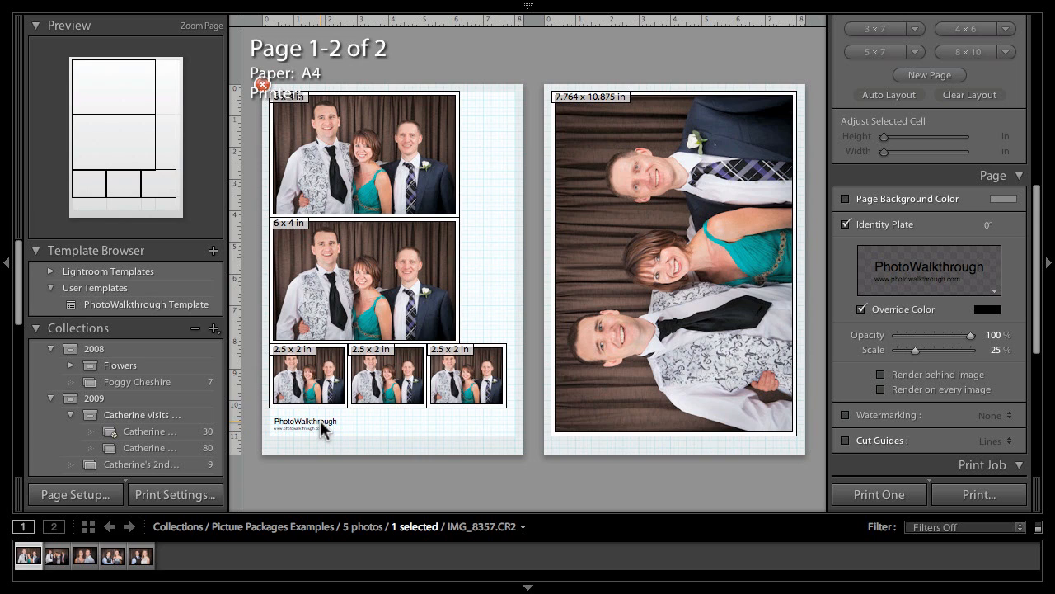
- Position the identity plate below the three small photos and render it behind the images
{"action": "left_click", "coordinate": [307, 422]}
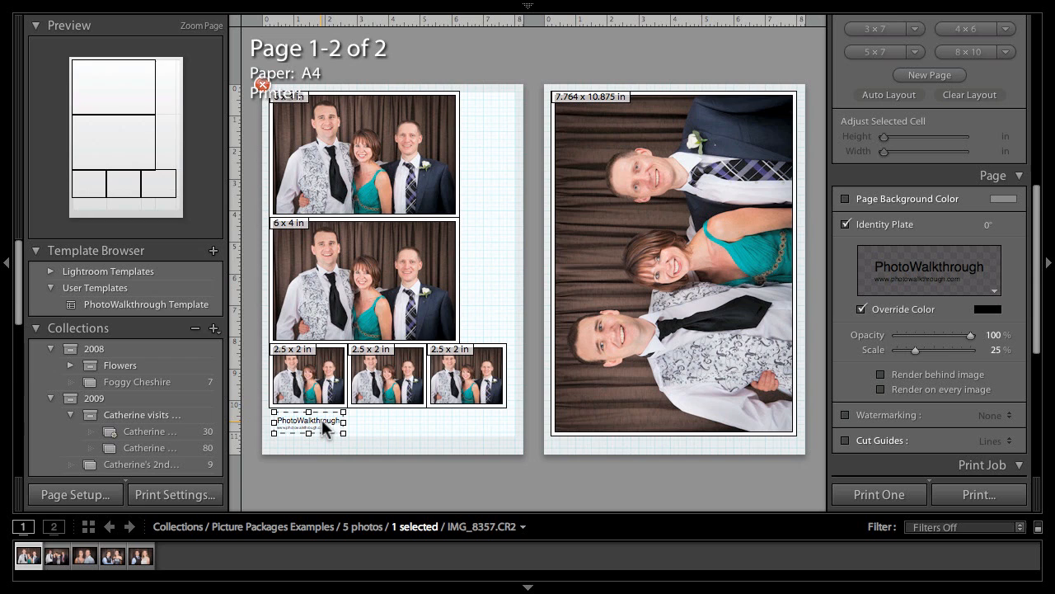
{"action": "left_click_drag", "start_coordinate": [307, 422], "coordinate": [469, 422]}
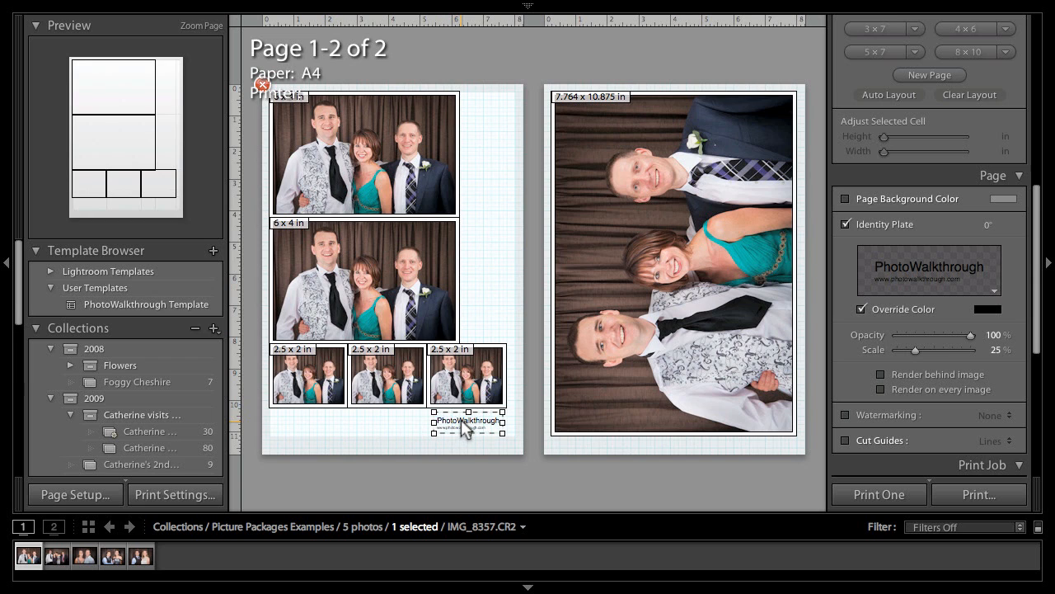
{"action": "left_click_drag", "start_coordinate": [468, 422], "coordinate": [602, 240]}
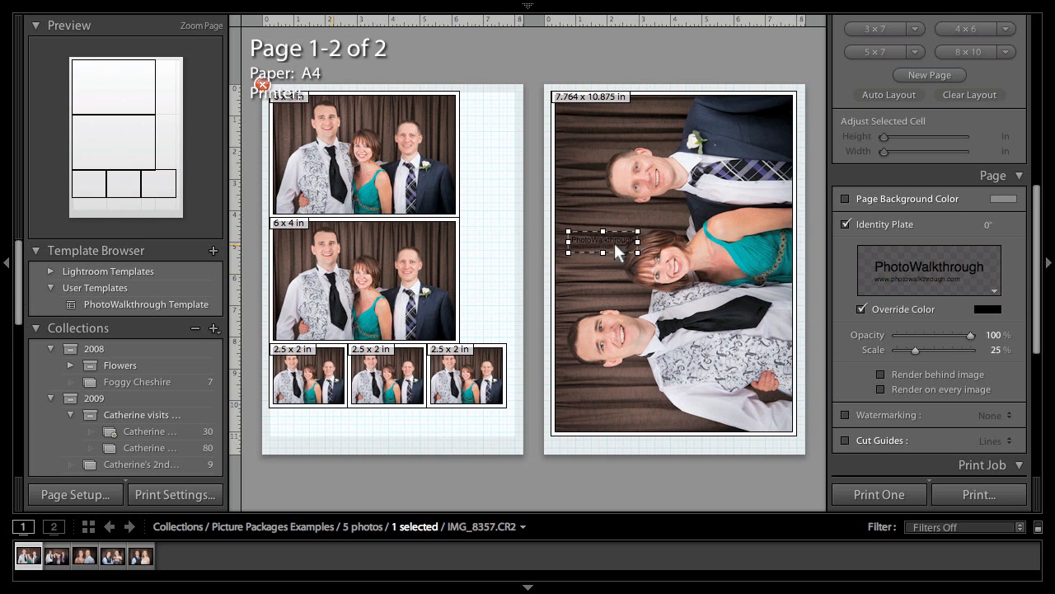
{"action": "left_click_drag", "start_coordinate": [601, 241], "coordinate": [306, 422]}
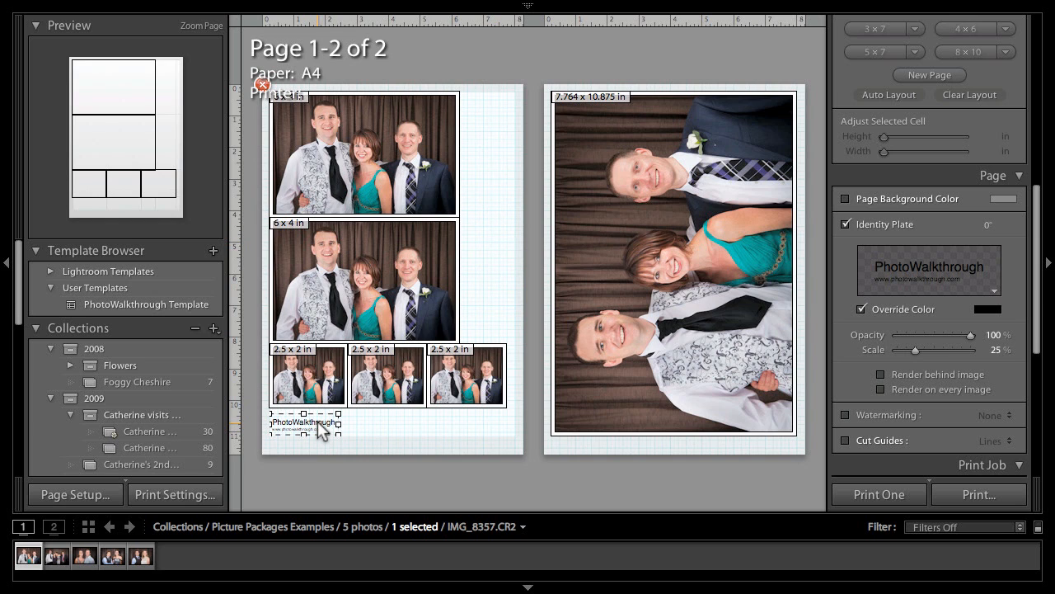
{"action": "left_click_drag", "start_coordinate": [915, 349], "coordinate": [930, 350]}
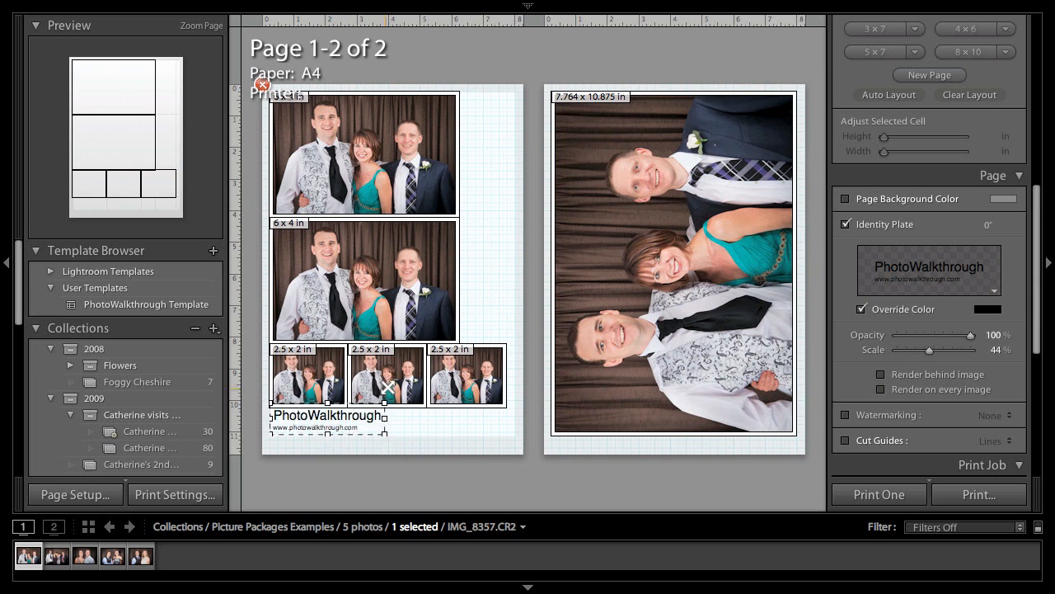
{"action": "left_click_drag", "start_coordinate": [932, 349], "coordinate": [924, 350]}
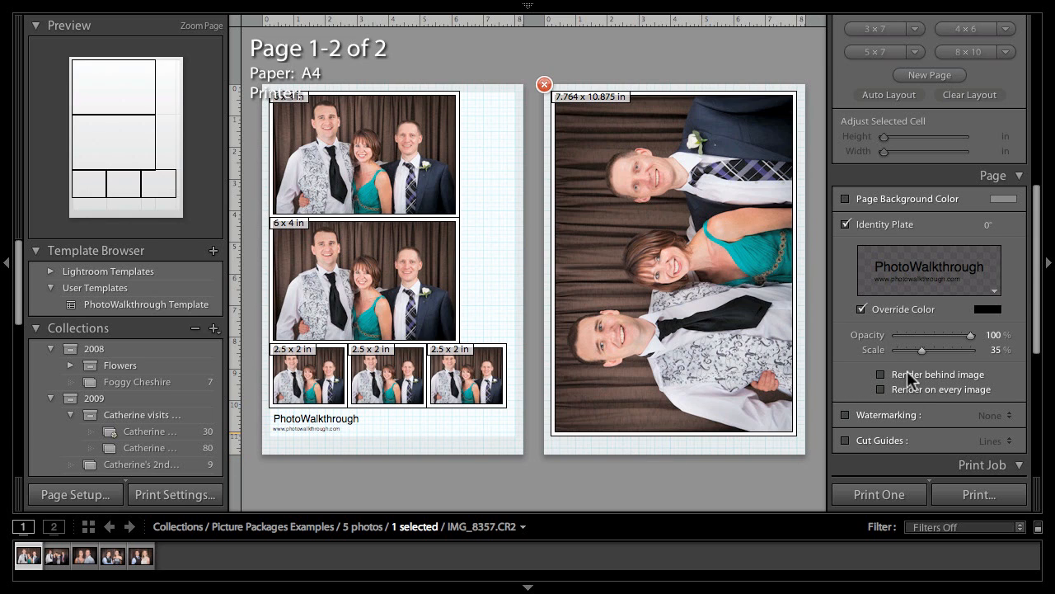
{"action": "left_click", "coordinate": [880, 374]}
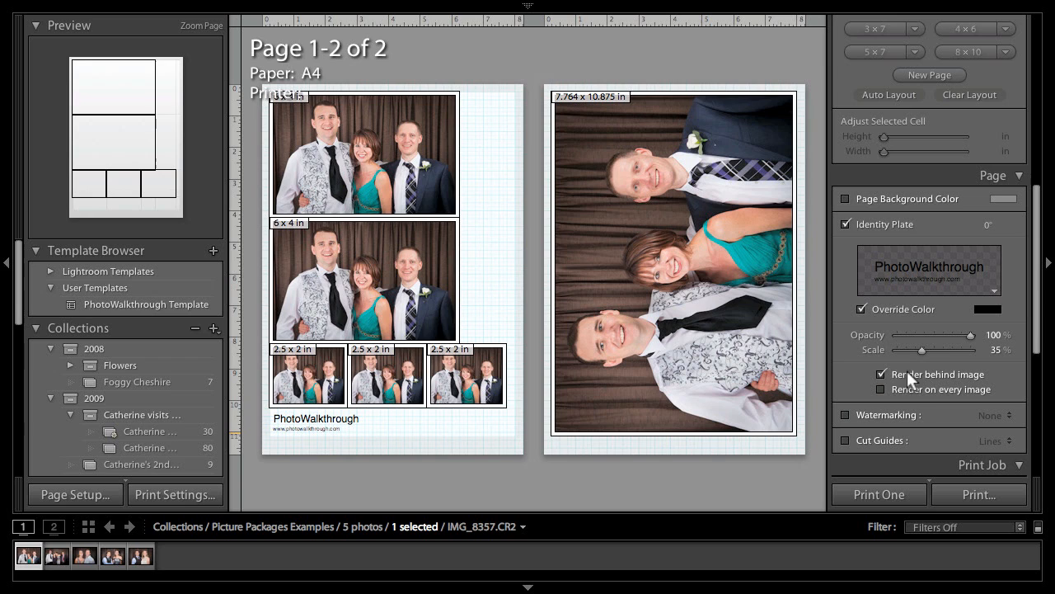
- Scale the identity plate to 72% and return its opacity to 100%
{"action": "left_click", "coordinate": [317, 421]}
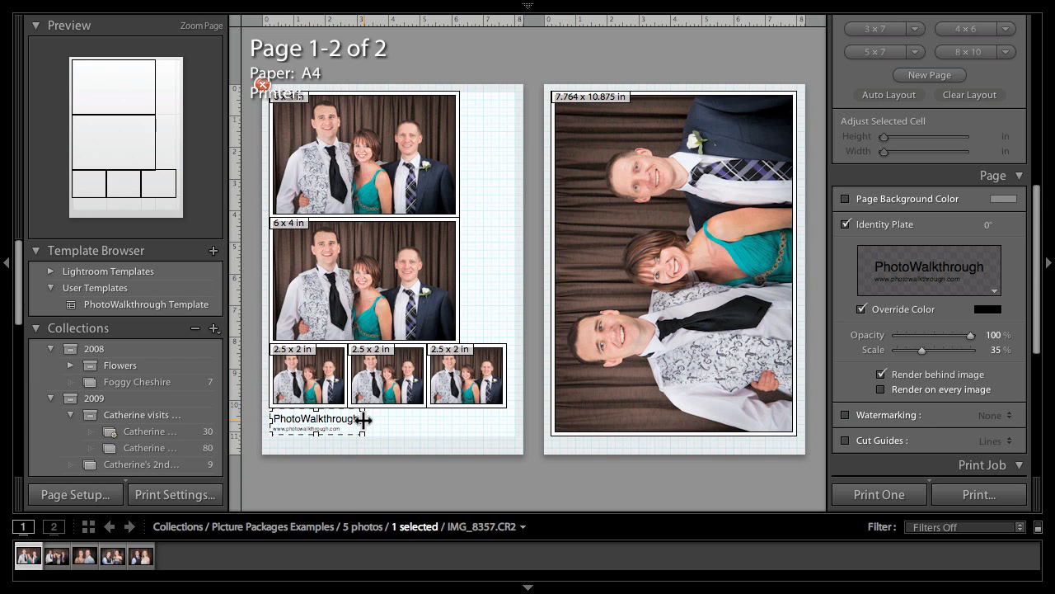
{"action": "left_click_drag", "start_coordinate": [922, 350], "coordinate": [934, 350]}
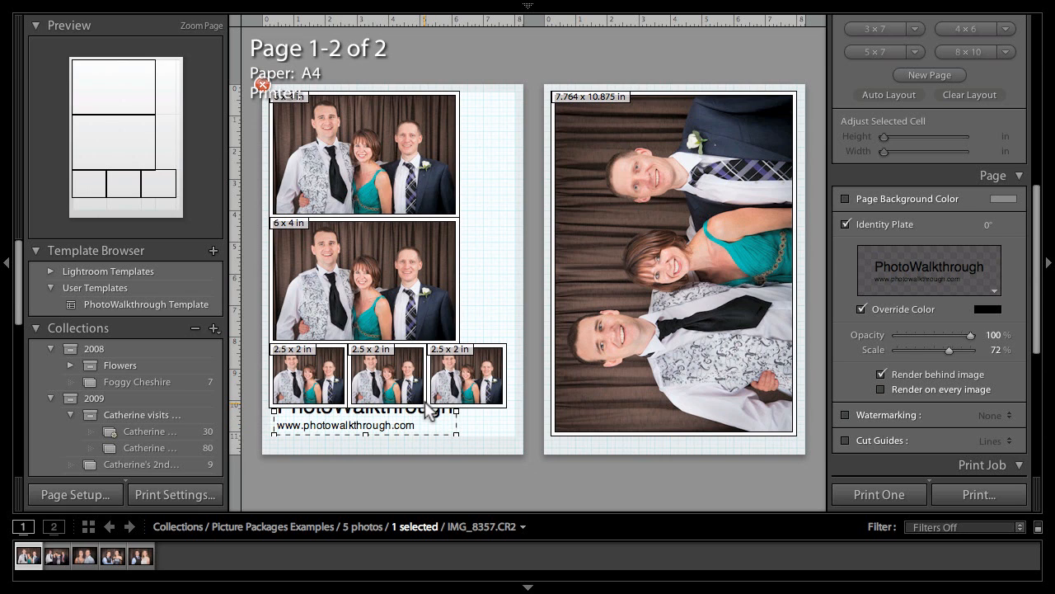
{"action": "left_click_drag", "start_coordinate": [959, 335], "coordinate": [927, 340]}
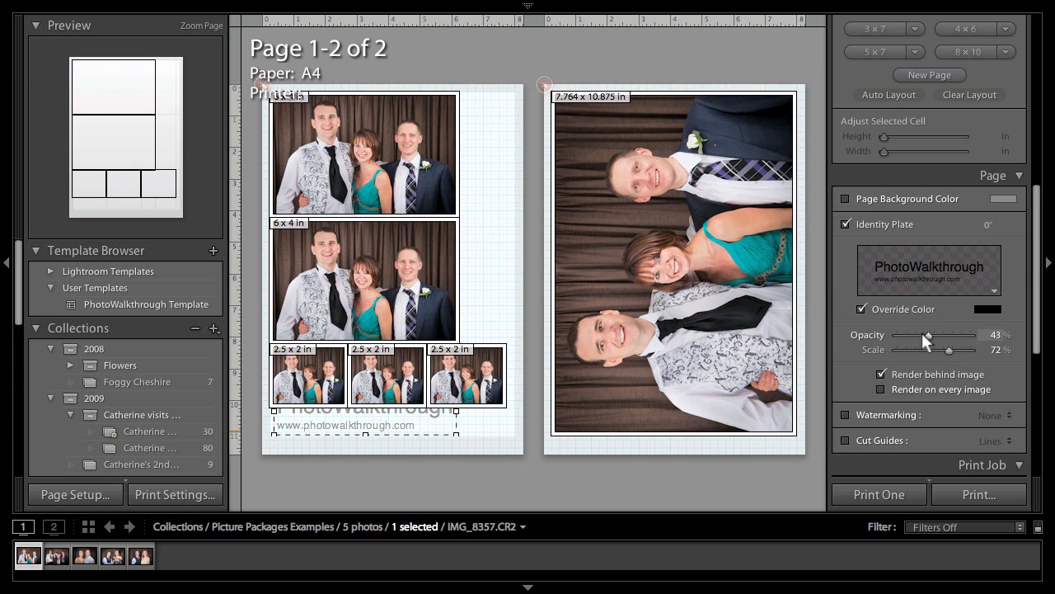
{"action": "left_click_drag", "start_coordinate": [924, 335], "coordinate": [963, 335]}
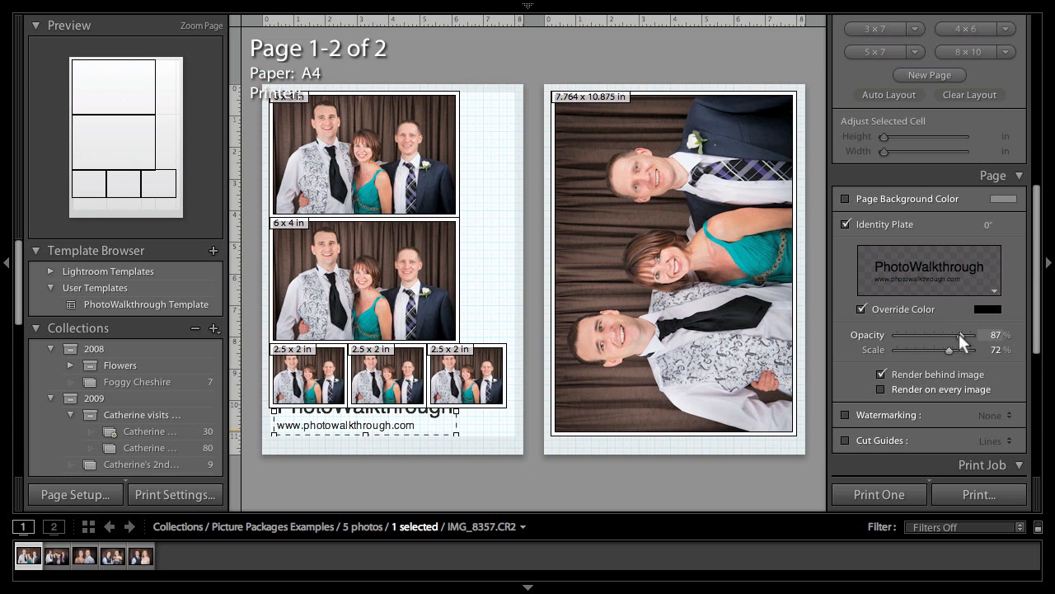
{"action": "left_click_drag", "start_coordinate": [931, 334], "coordinate": [973, 335]}
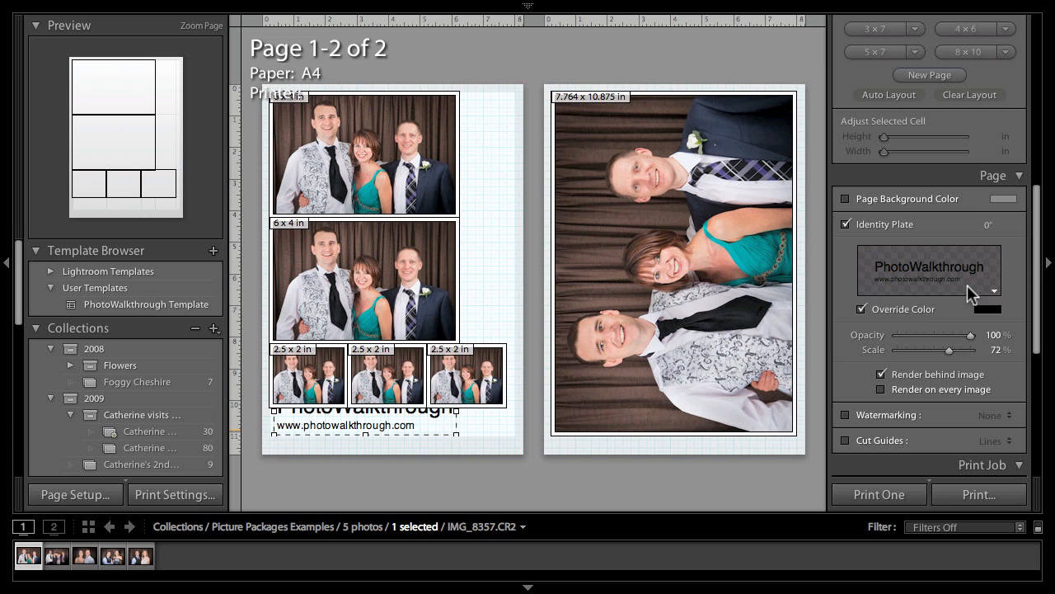
{"action": "left_click", "coordinate": [992, 290]}
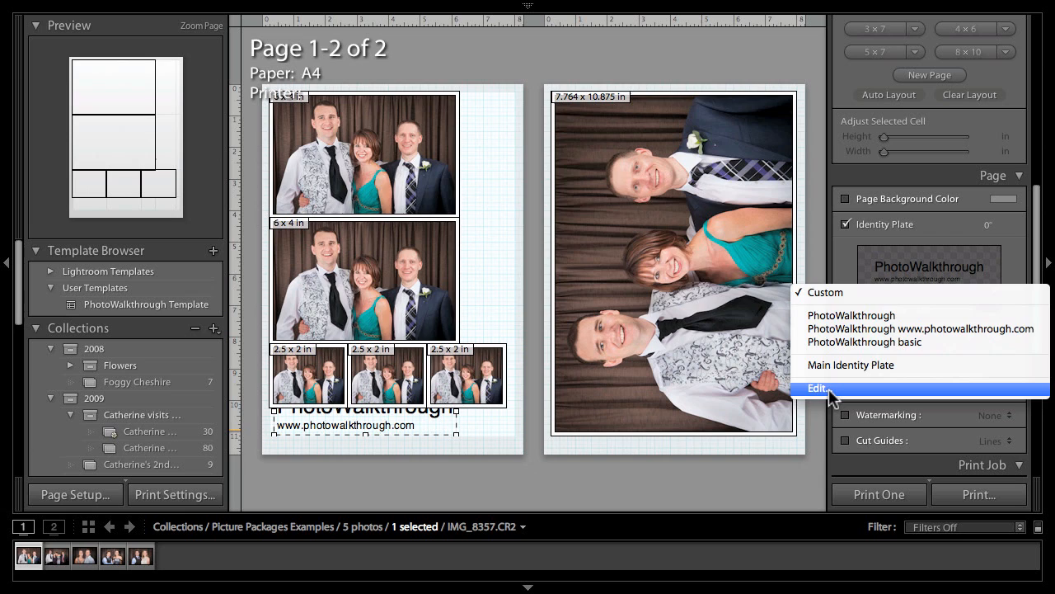
{"action": "left_click", "coordinate": [818, 389]}
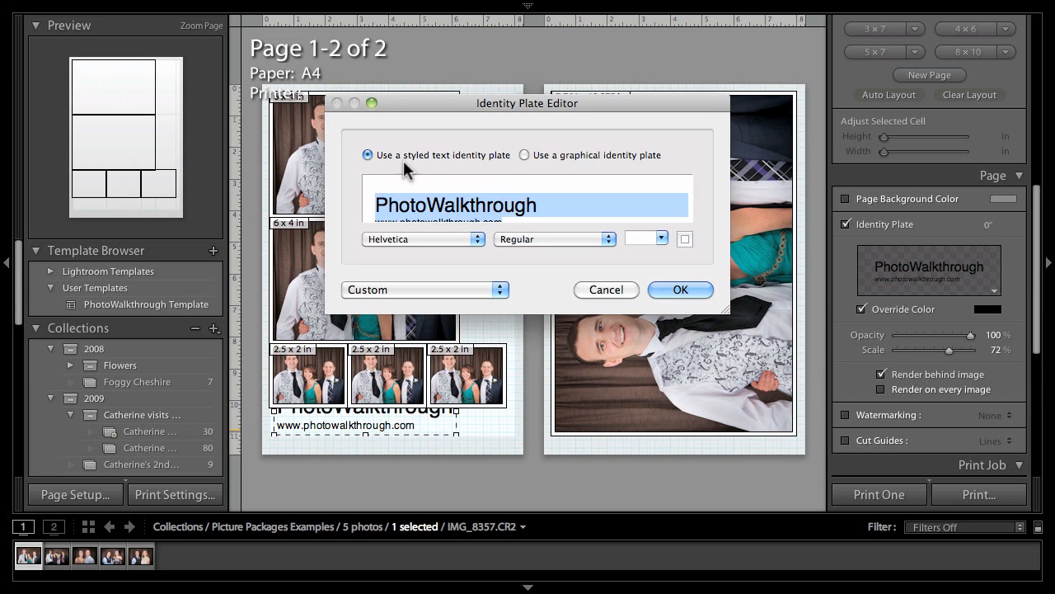
{"action": "mouse_move", "coordinate": [527, 162]}
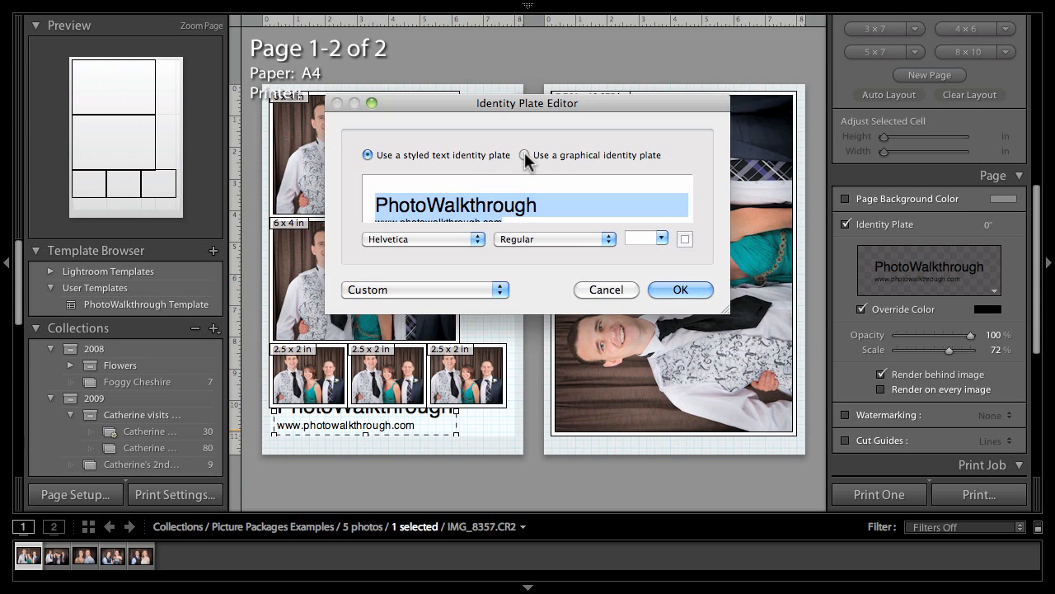
{"action": "mouse_move", "coordinate": [607, 293]}
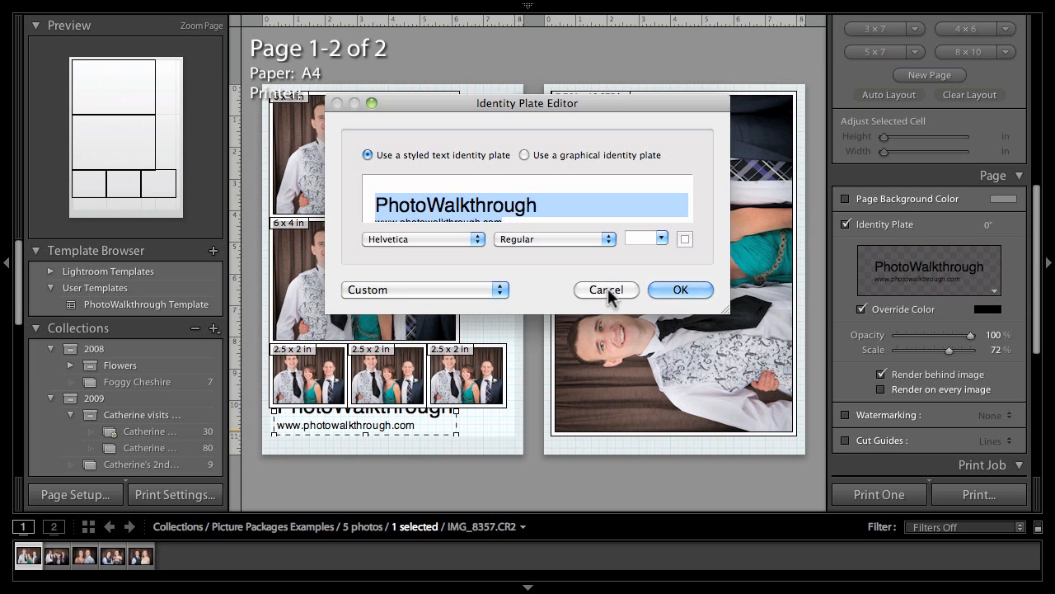
{"action": "left_click", "coordinate": [605, 291]}
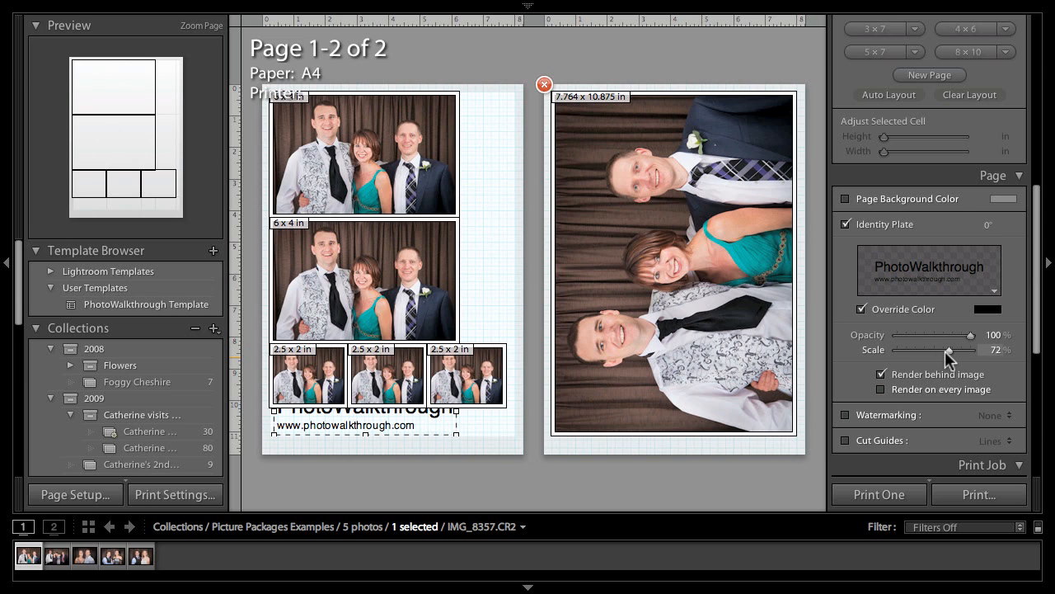
- Shrink the PhotoWalkthrough identity plate to 32% scale beneath the small photos
{"action": "left_click_drag", "start_coordinate": [948, 356], "coordinate": [911, 356]}
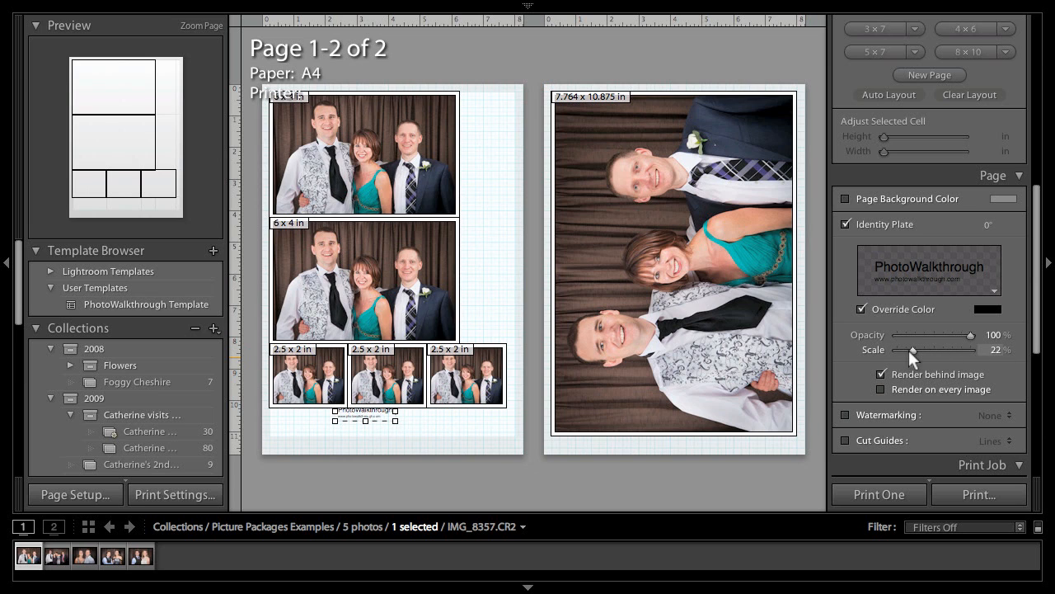
{"action": "left_click_drag", "start_coordinate": [913, 350], "coordinate": [920, 349]}
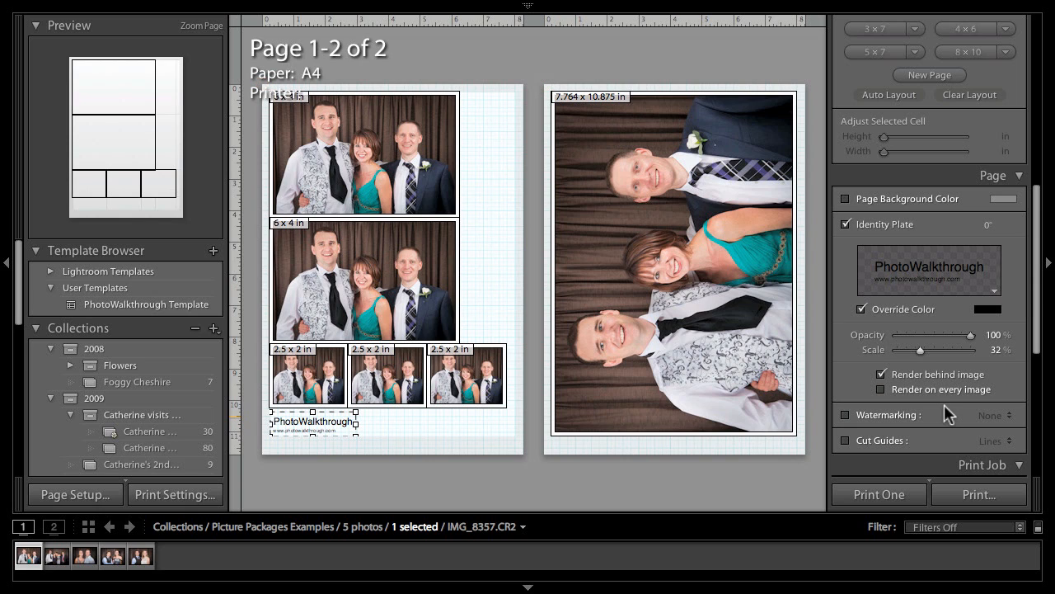
{"action": "scroll", "scroll_direction": "down", "scroll_amount": 3}
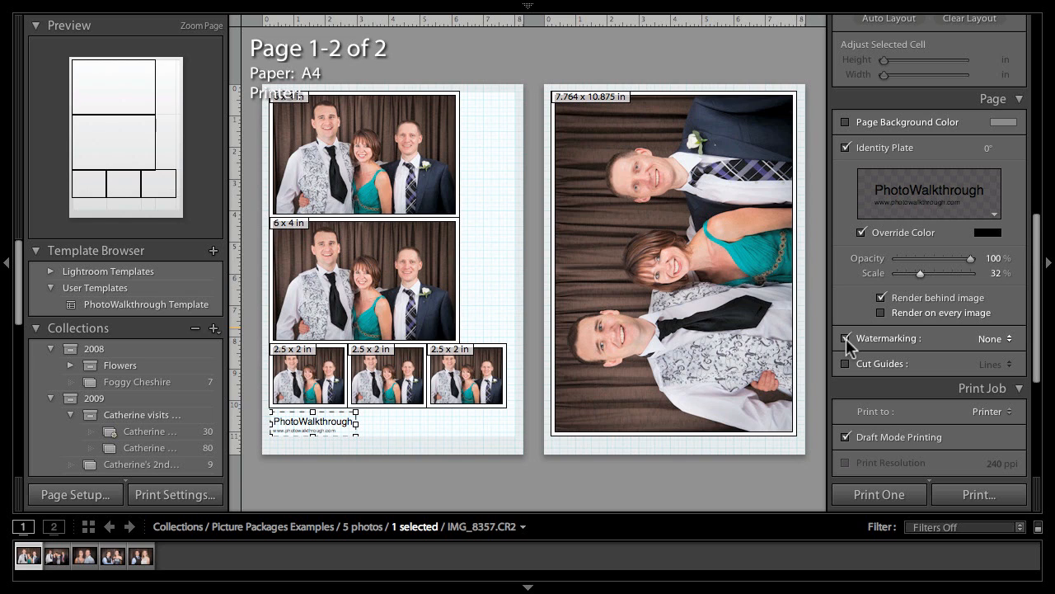
- Turn off watermarking and switch on line cut guides between the photos
{"action": "left_click", "coordinate": [845, 338]}
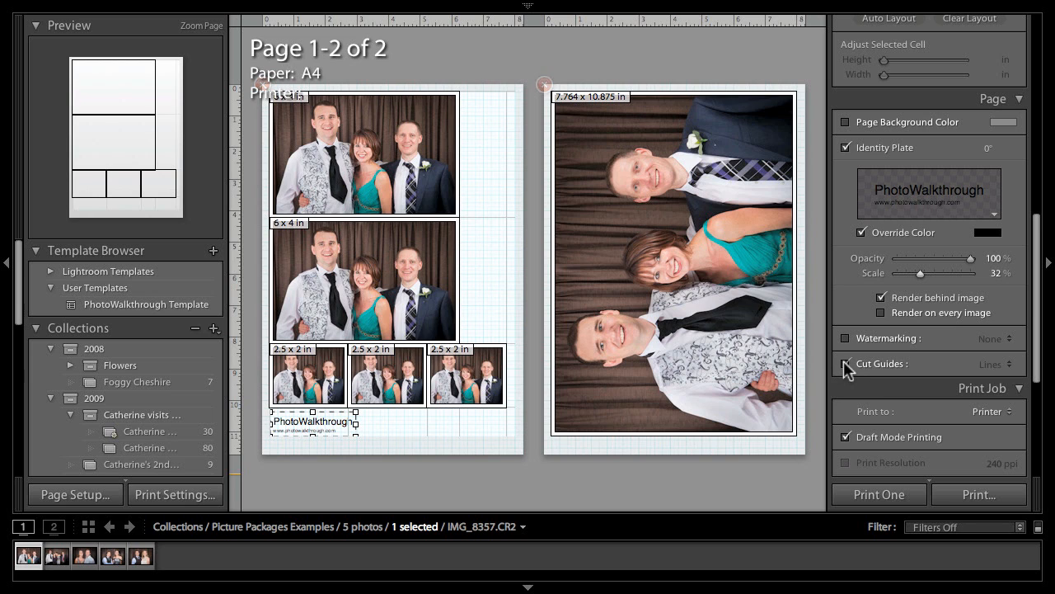
{"action": "left_click", "coordinate": [844, 364]}
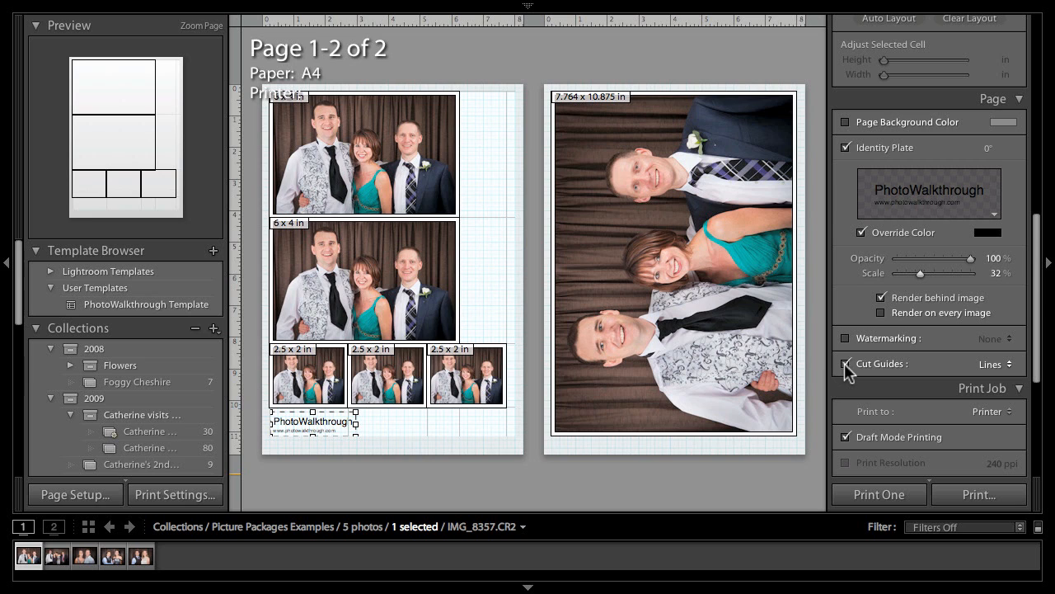
{"action": "scroll", "scroll_direction": "down", "scroll_amount": 3}
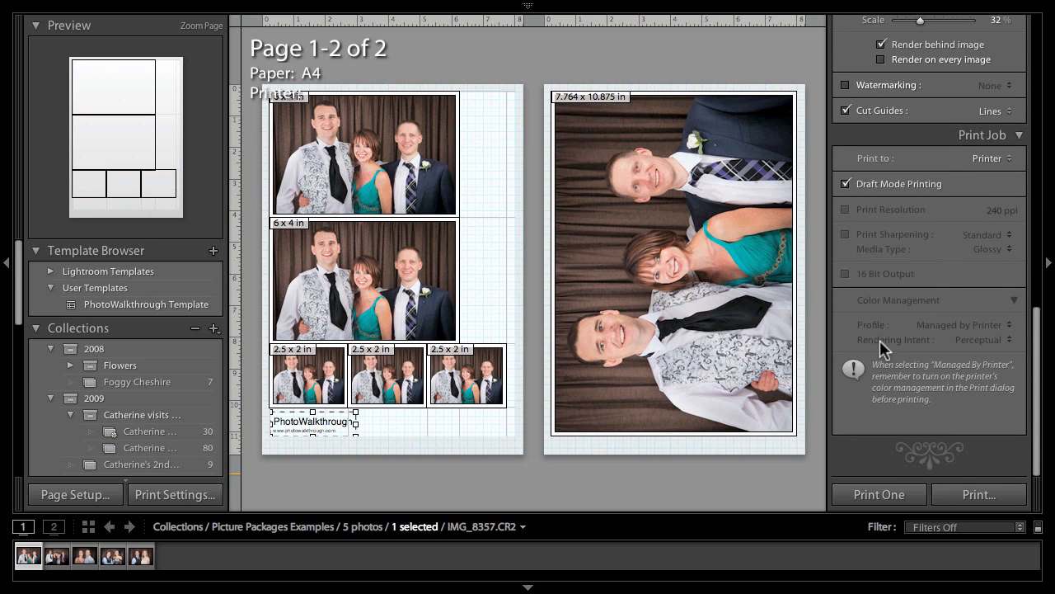
{"action": "scroll", "scroll_direction": "up", "scroll_amount": 3}
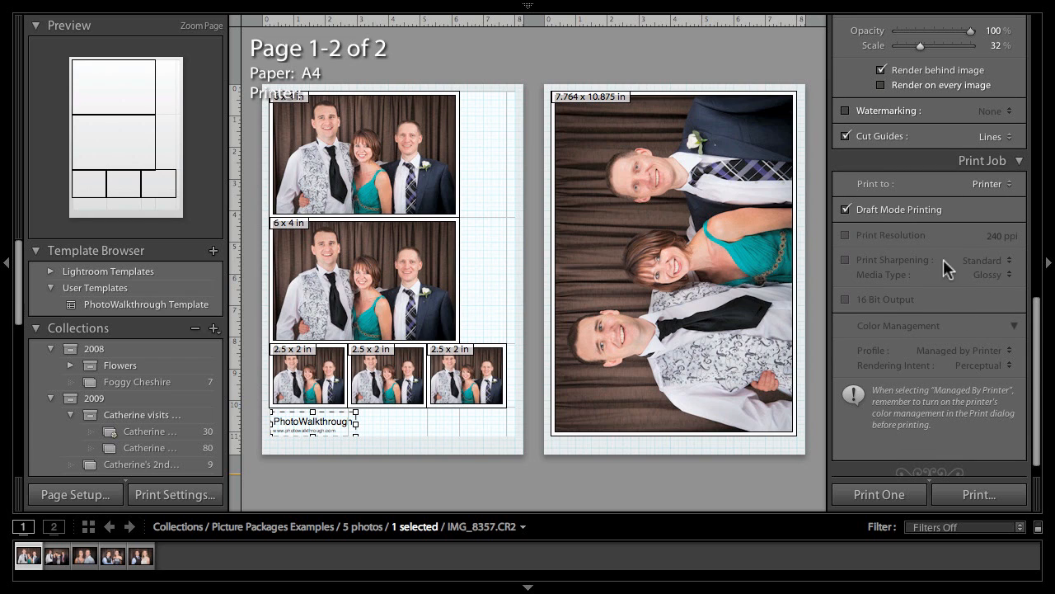
{"action": "mouse_move", "coordinate": [861, 324]}
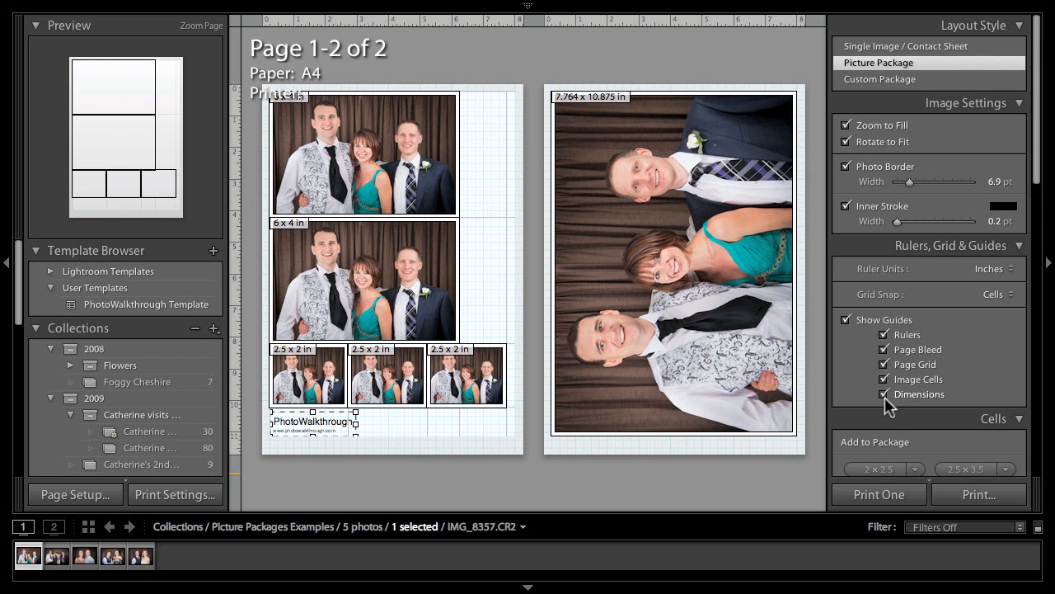
{"action": "mouse_move", "coordinate": [878, 406]}
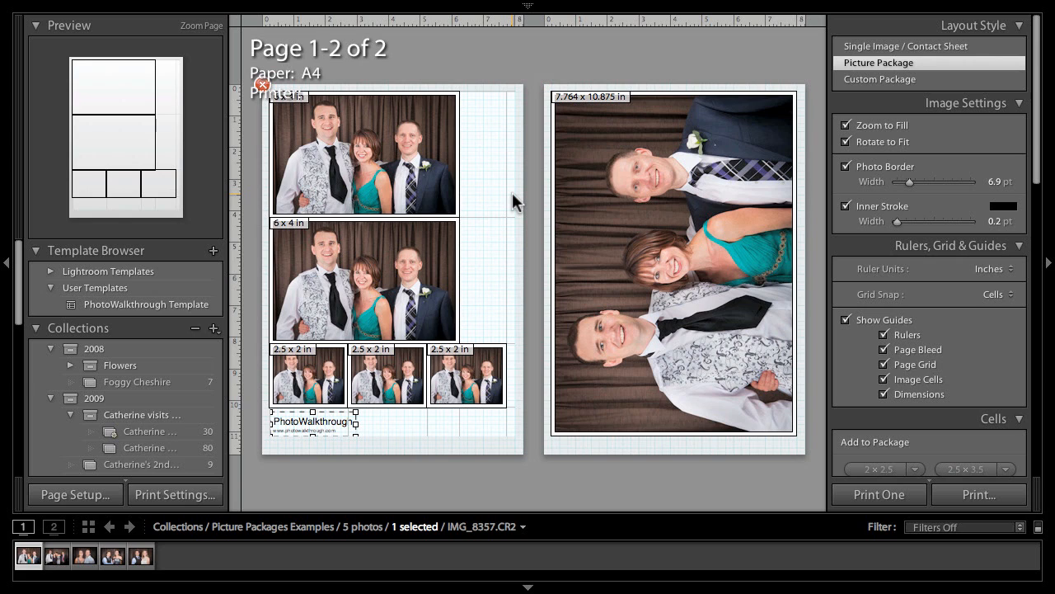
{"action": "mouse_move", "coordinate": [536, 149]}
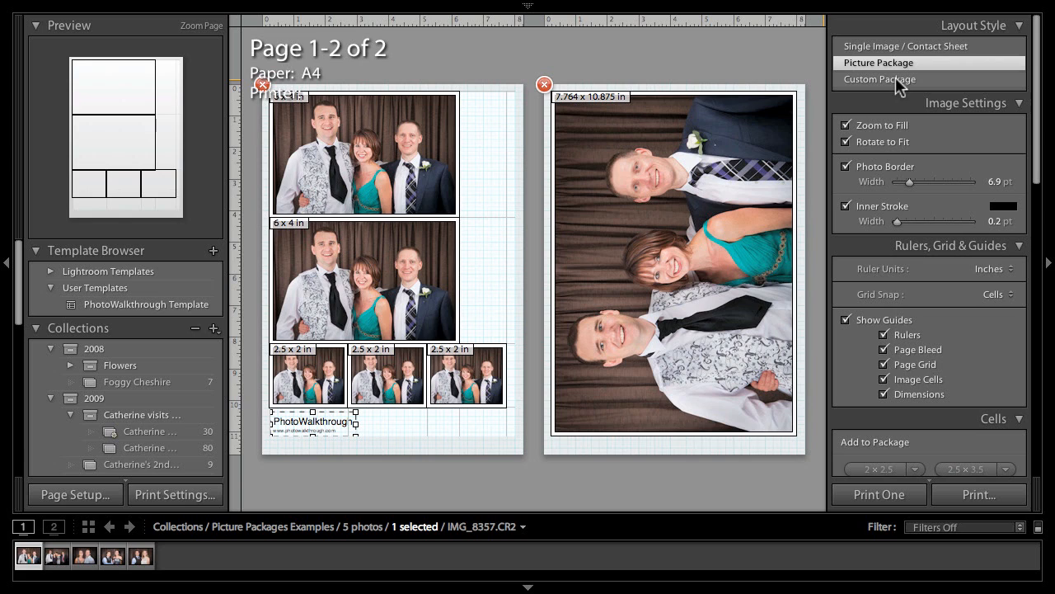
{"action": "mouse_move", "coordinate": [889, 86]}
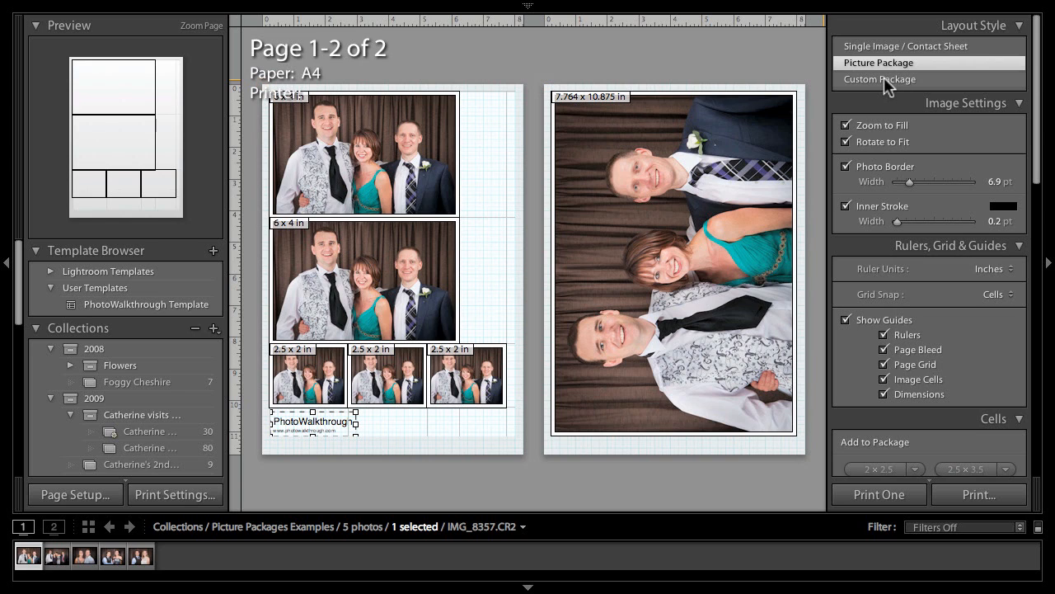
- Switch to Custom Package on one A4 page and add a large cell plus three small cells
{"action": "left_click", "coordinate": [881, 79]}
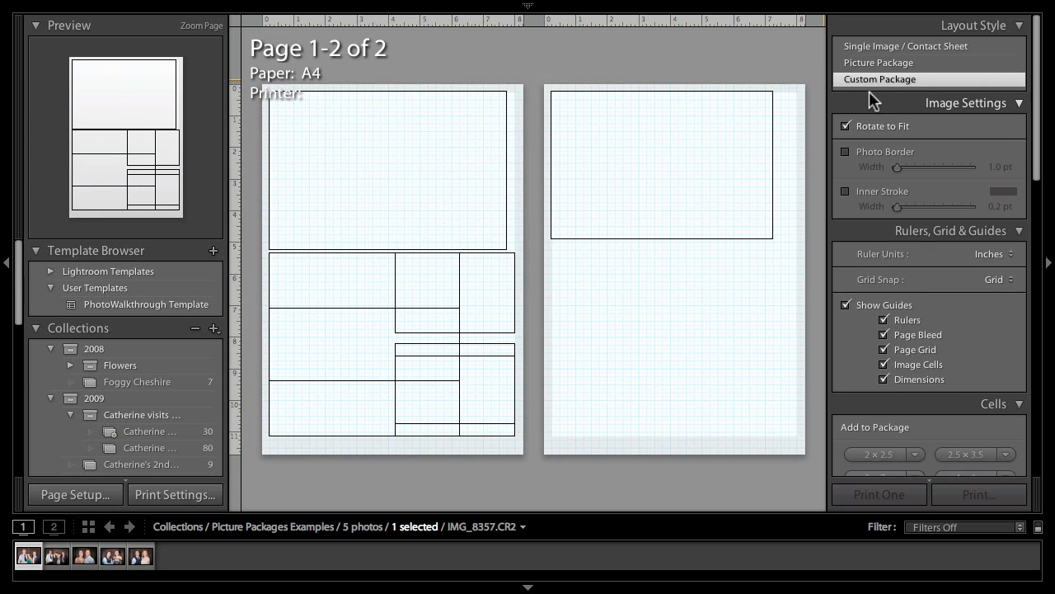
{"action": "mouse_move", "coordinate": [463, 175]}
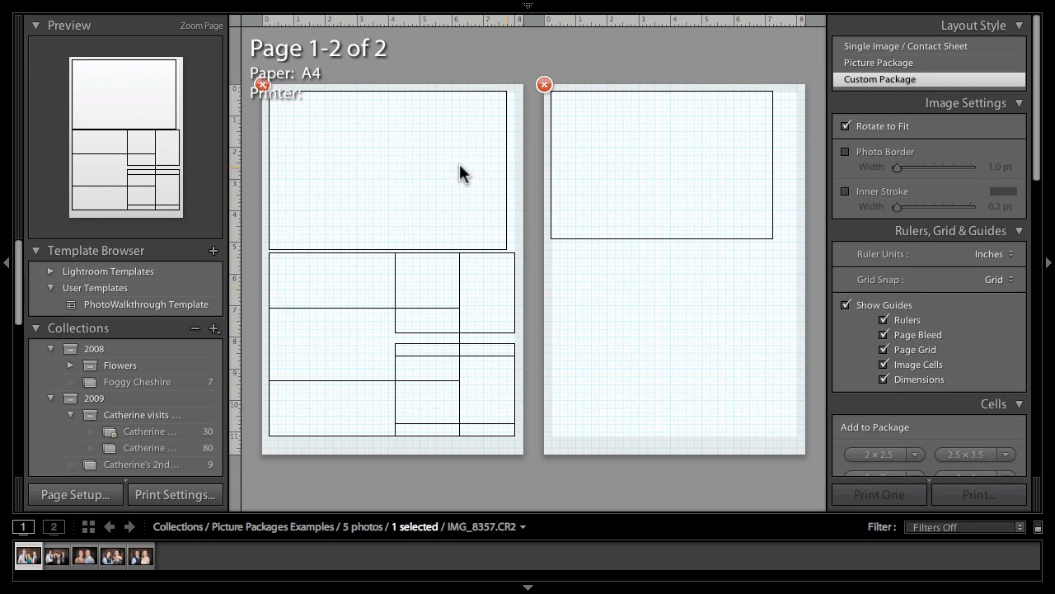
{"action": "mouse_move", "coordinate": [542, 85]}
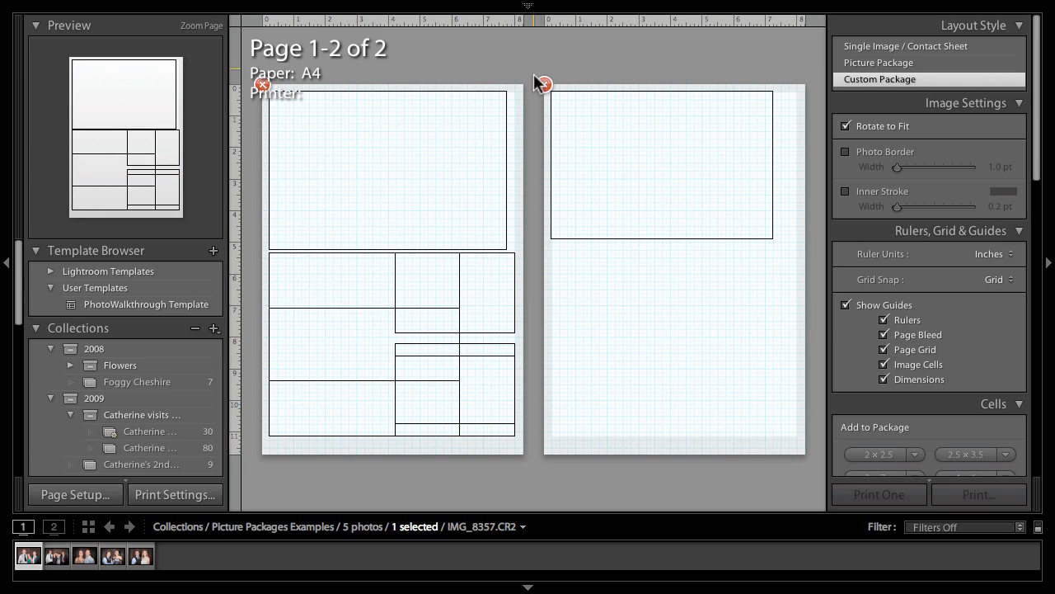
{"action": "left_click", "coordinate": [542, 84]}
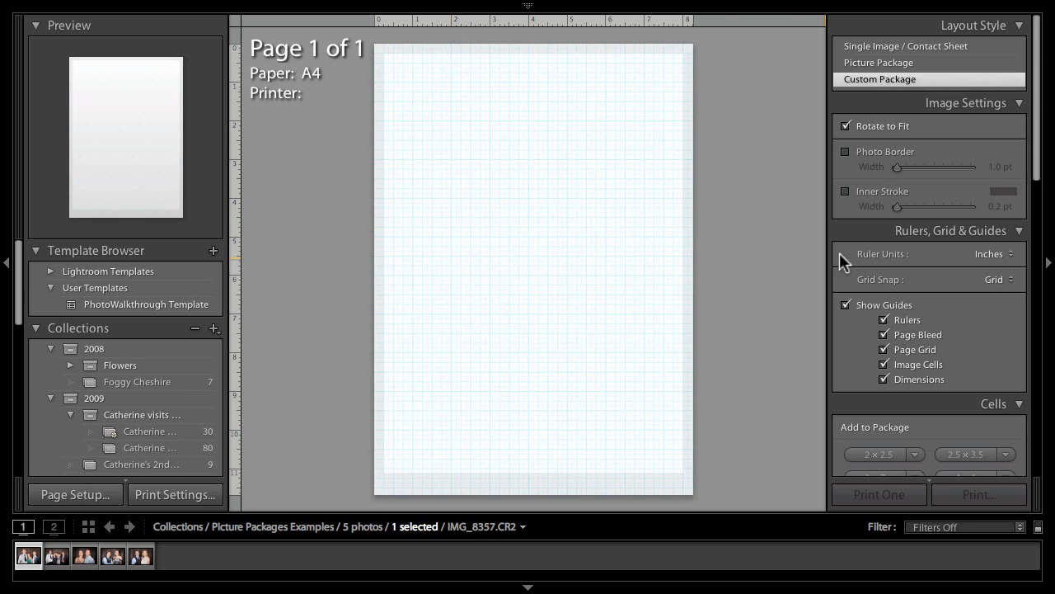
{"action": "scroll", "scroll_direction": "down", "scroll_amount": 3}
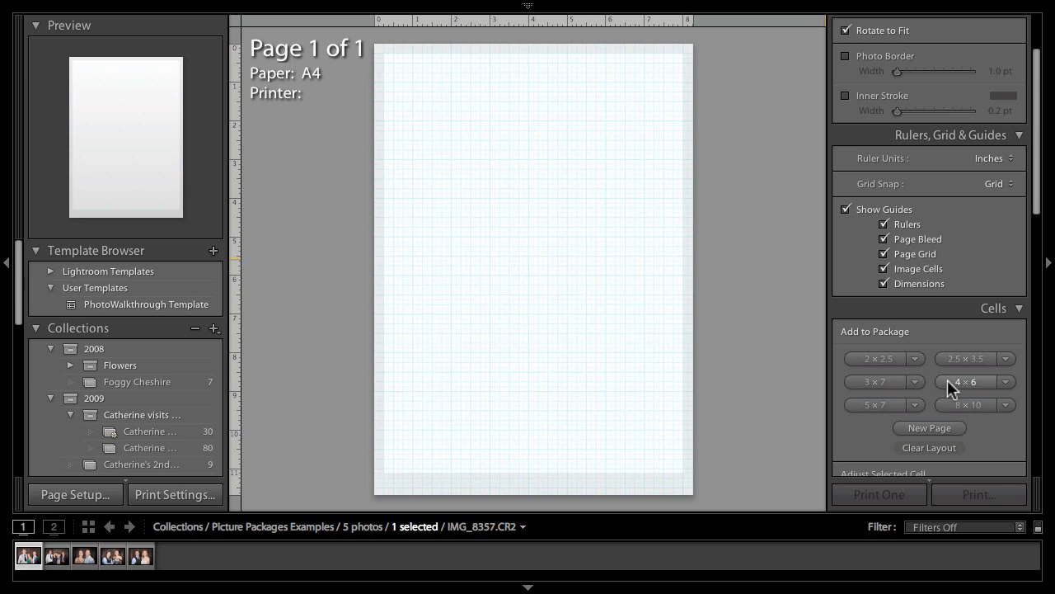
{"action": "left_click", "coordinate": [877, 359]}
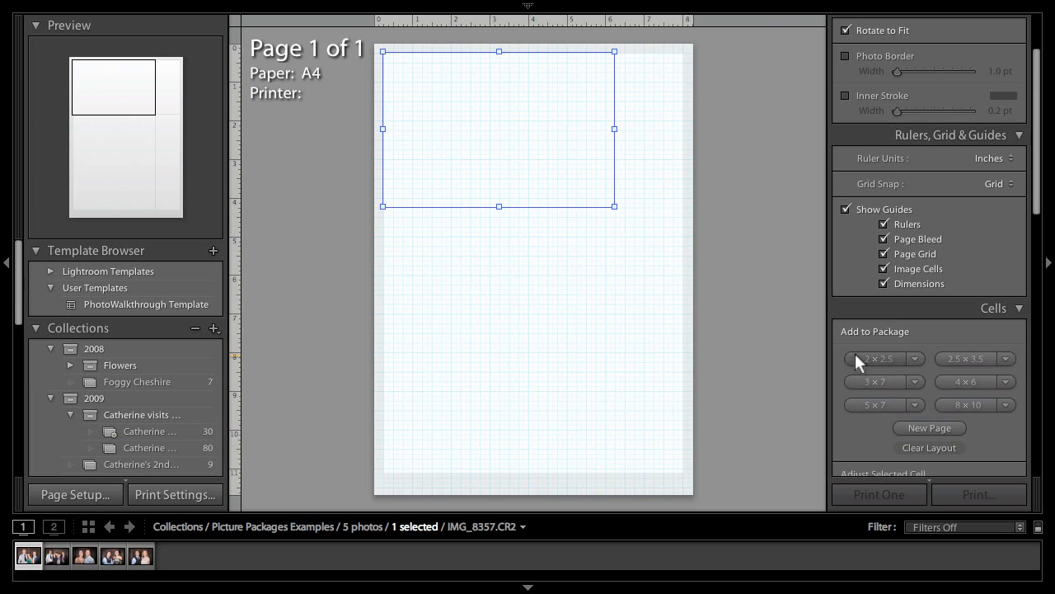
{"action": "left_click", "coordinate": [878, 360]}
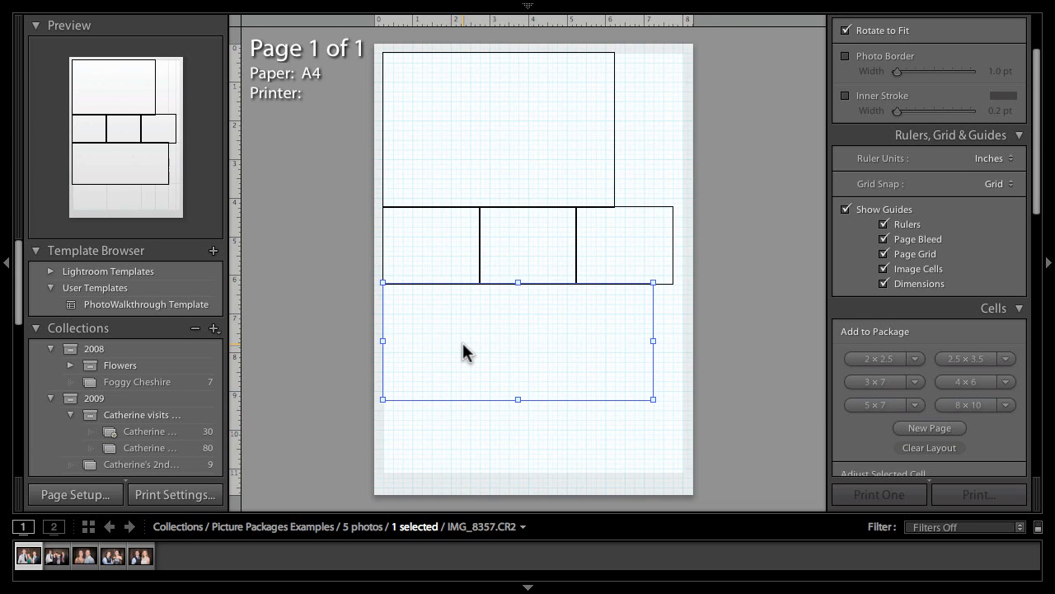
{"action": "mouse_move", "coordinate": [526, 218]}
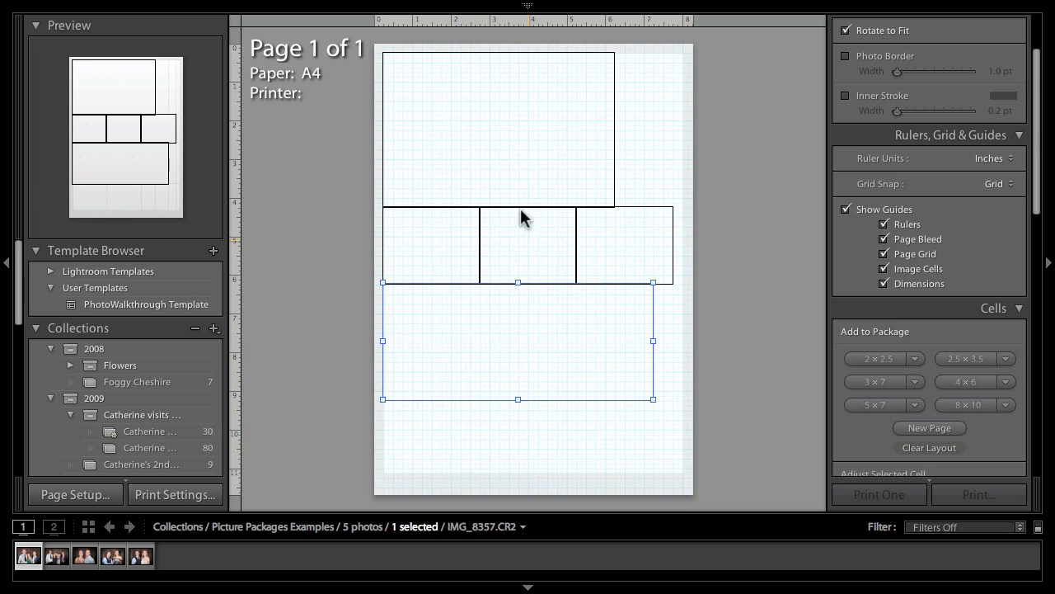
{"action": "mouse_move", "coordinate": [470, 223]}
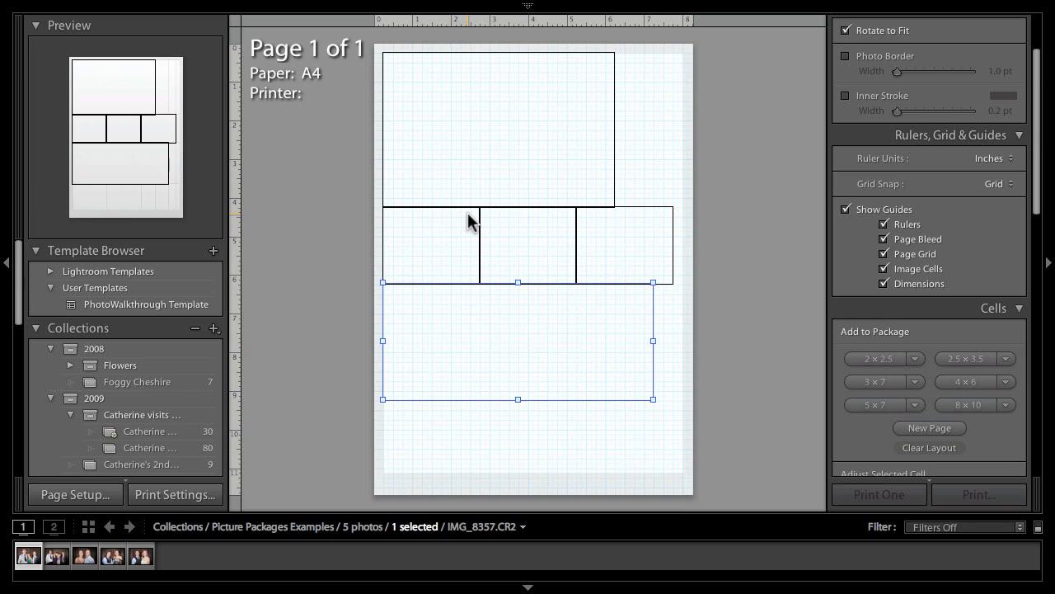
{"action": "mouse_move", "coordinate": [410, 238]}
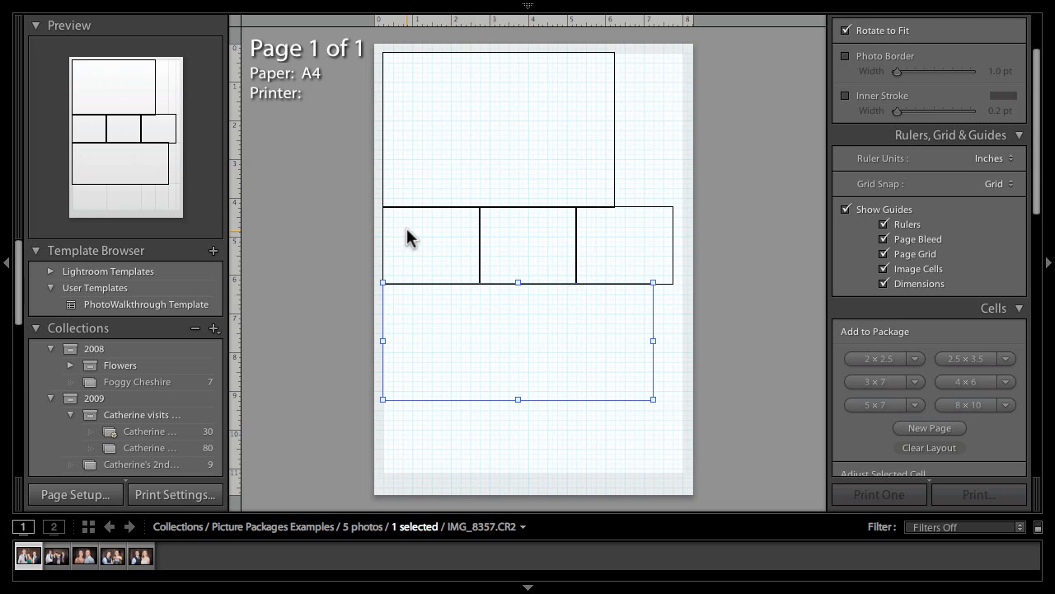
{"action": "mouse_move", "coordinate": [231, 448]}
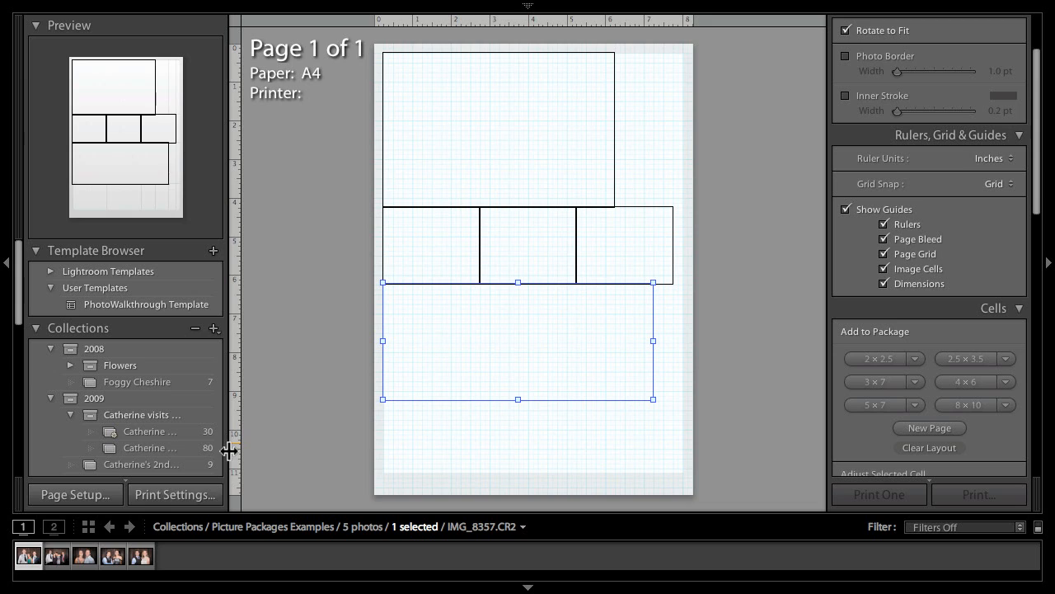
- Fill the large top cell with the couple photo and the three small cells with group photos
{"action": "left_click", "coordinate": [84, 556]}
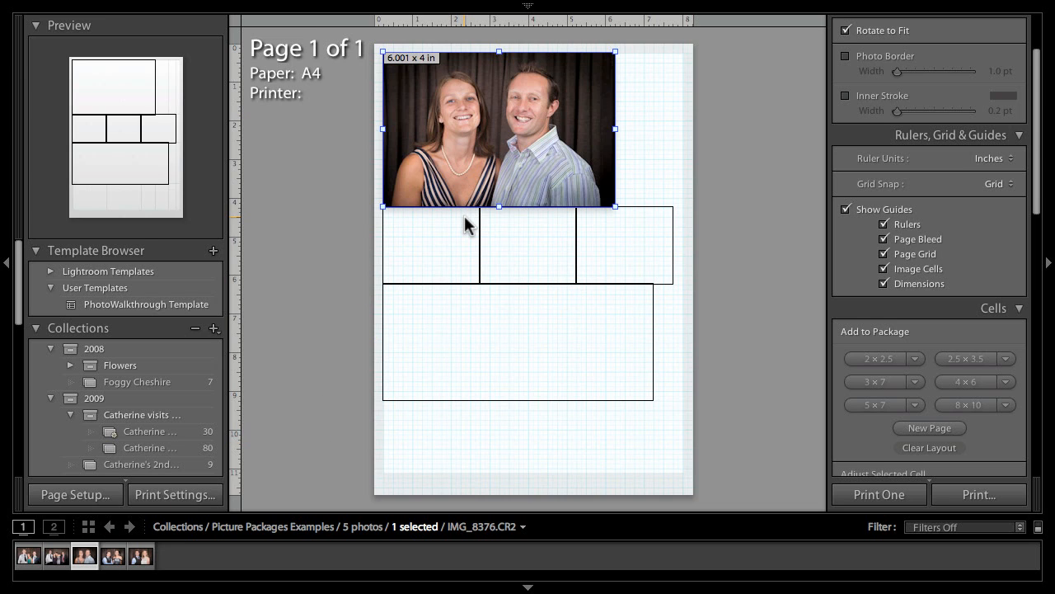
{"action": "mouse_move", "coordinate": [504, 129]}
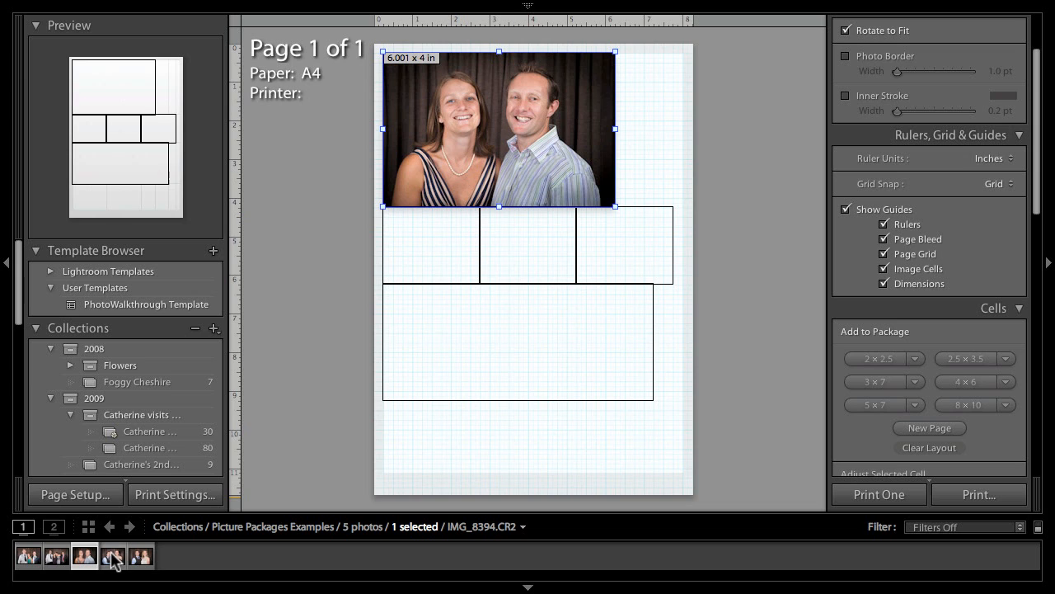
{"action": "left_click", "coordinate": [112, 554]}
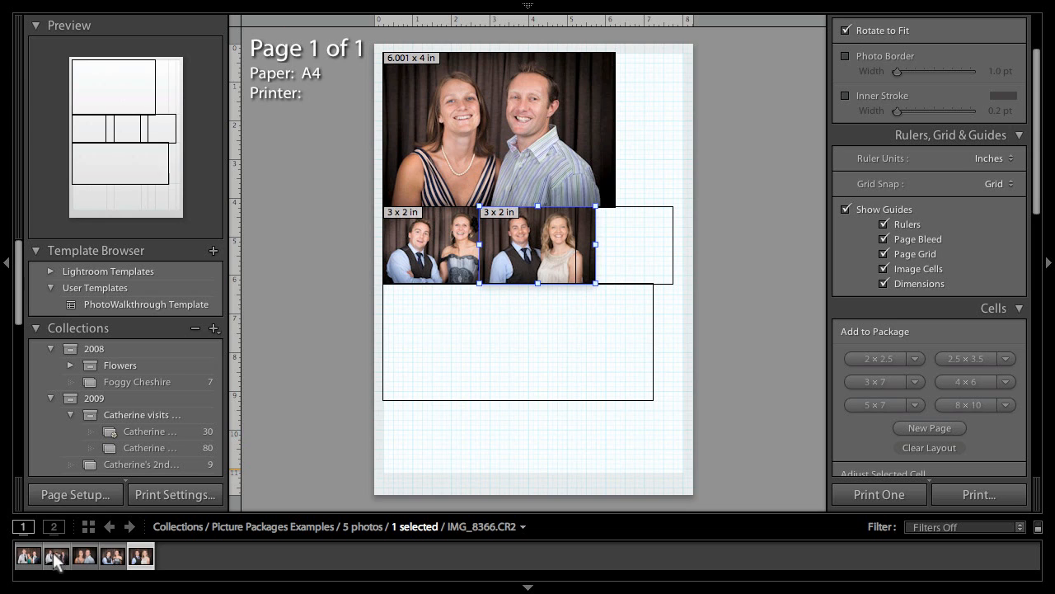
{"action": "left_click", "coordinate": [56, 554]}
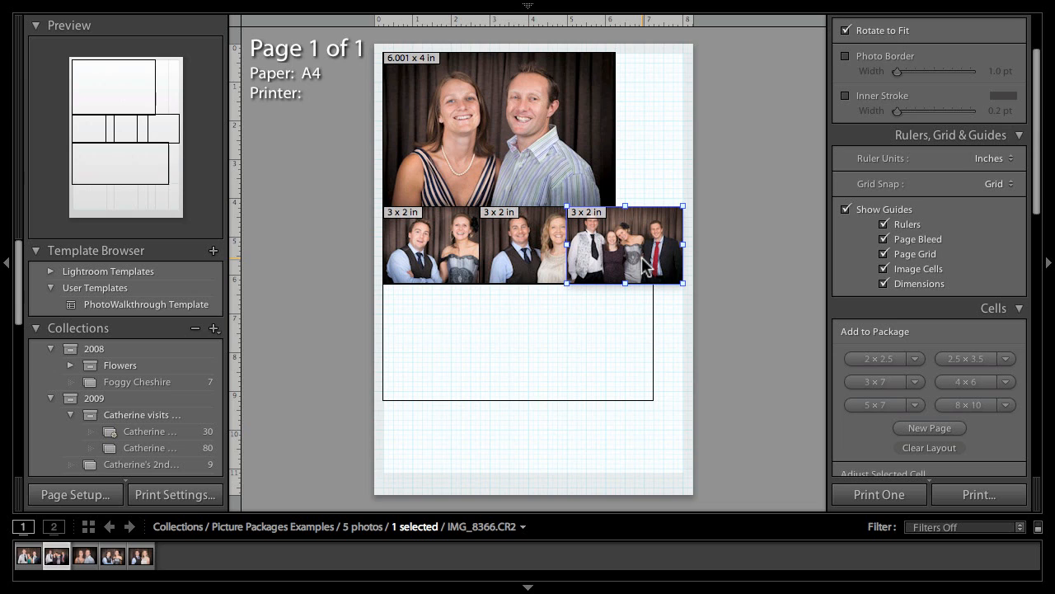
{"action": "mouse_move", "coordinate": [594, 224]}
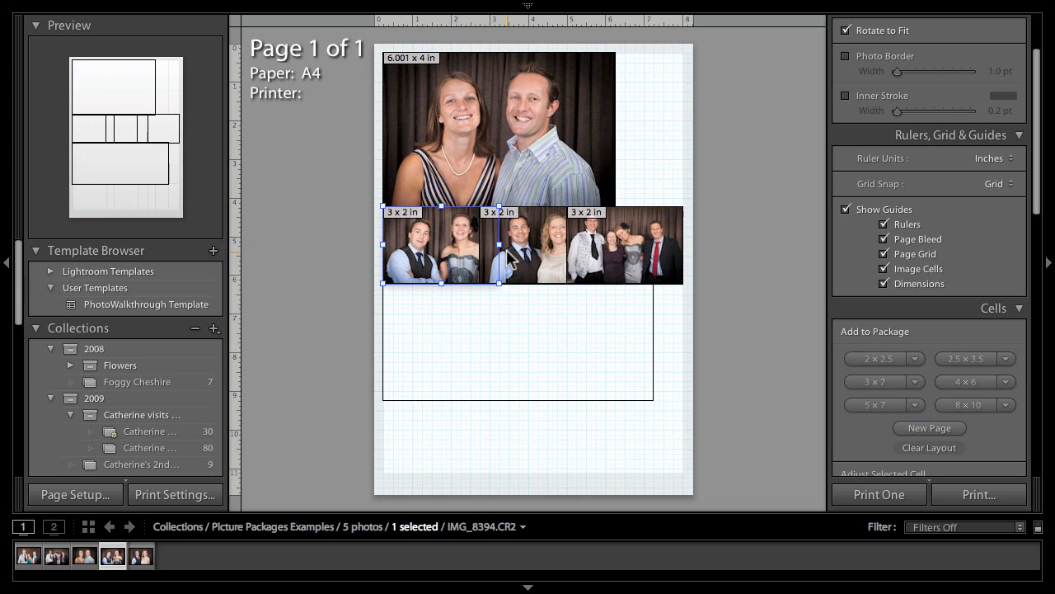
{"action": "left_click", "coordinate": [618, 246]}
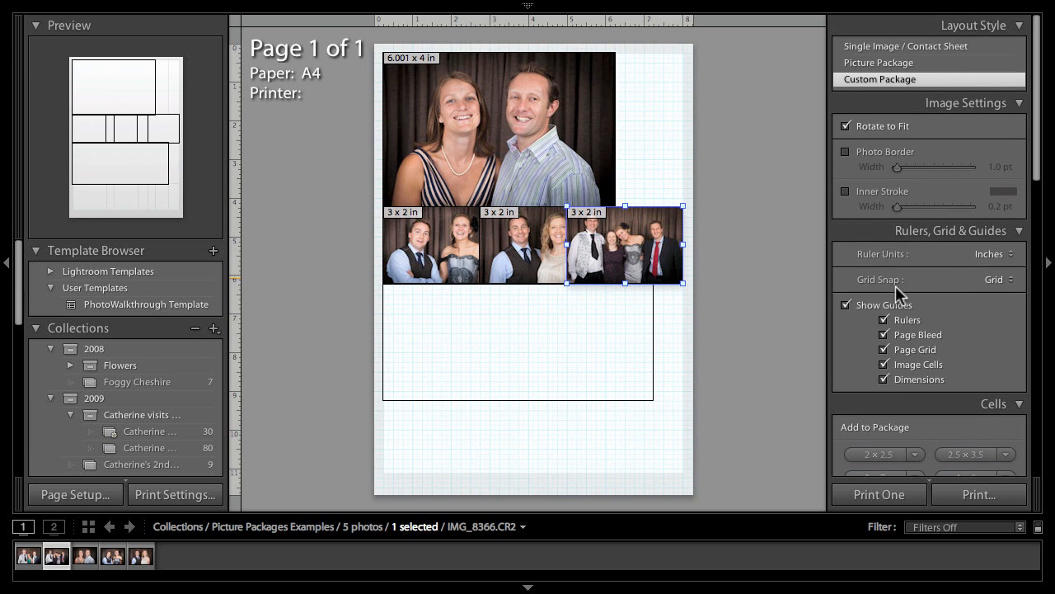
{"action": "mouse_move", "coordinate": [643, 247]}
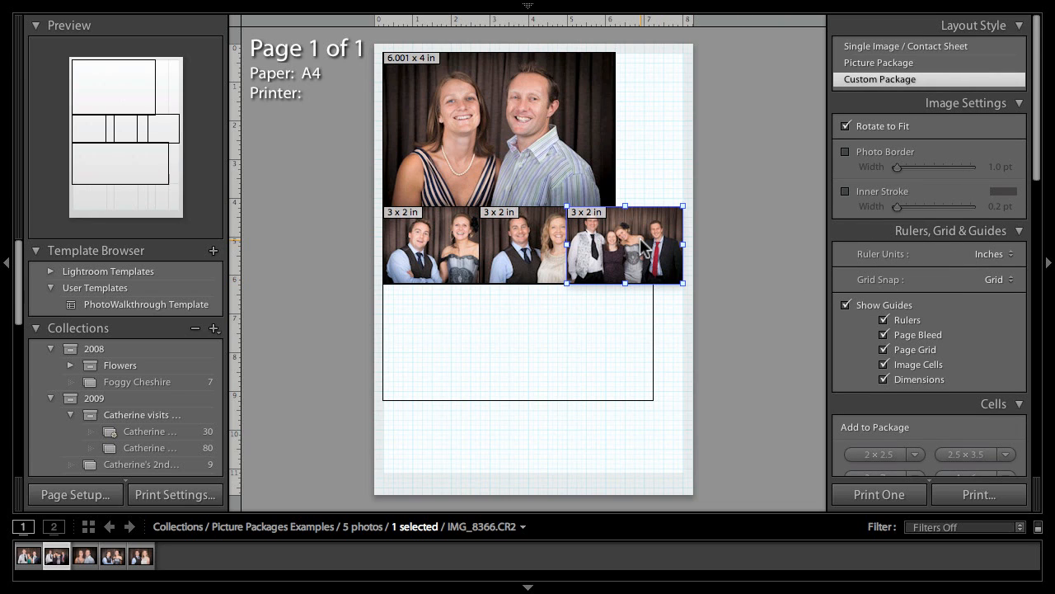
{"action": "mouse_move", "coordinate": [643, 246]}
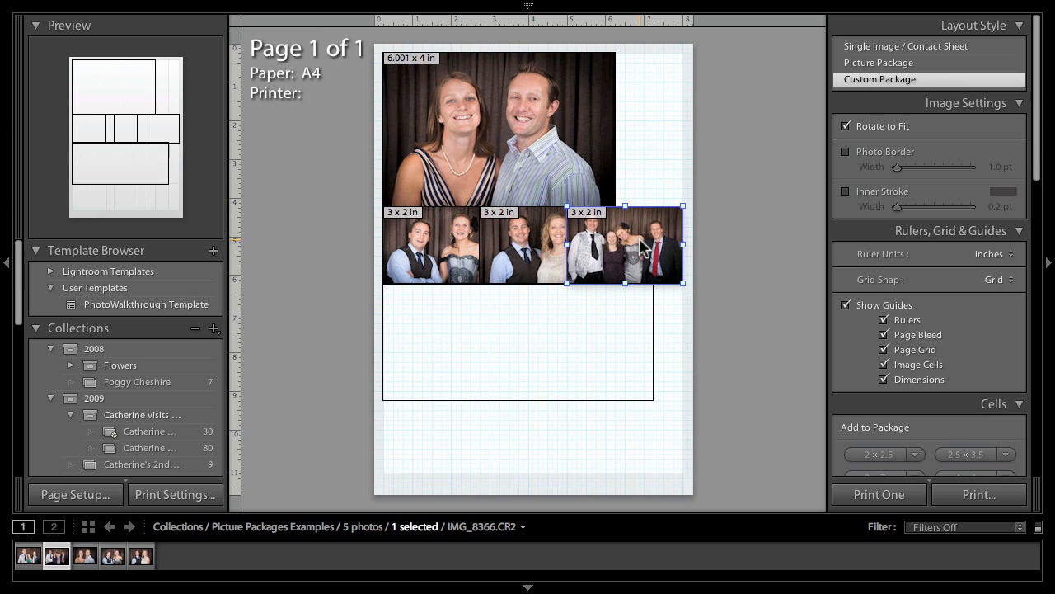
{"action": "mouse_move", "coordinate": [650, 257]}
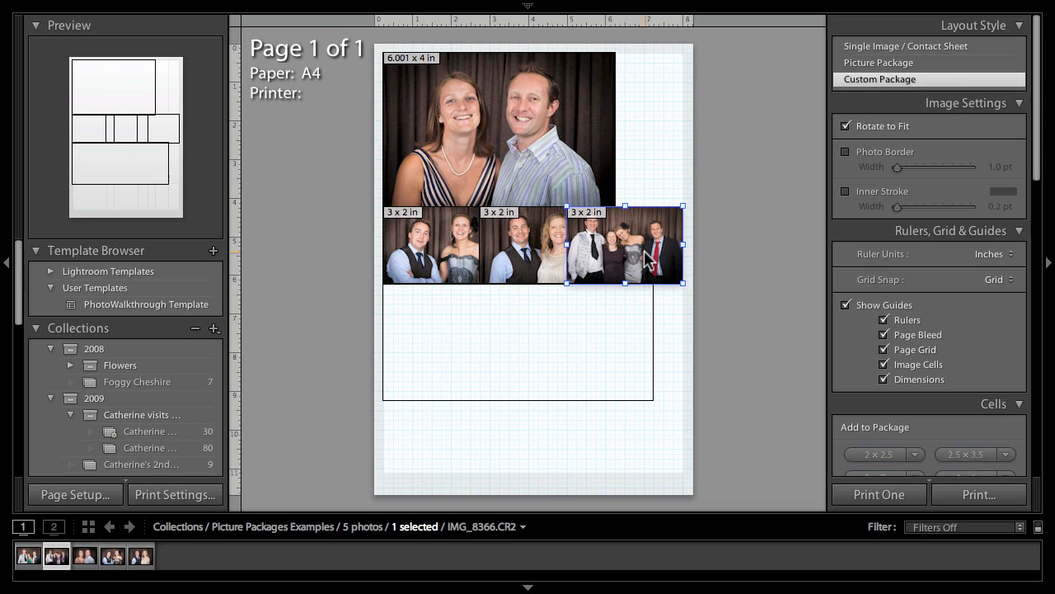
{"action": "mouse_move", "coordinate": [647, 260]}
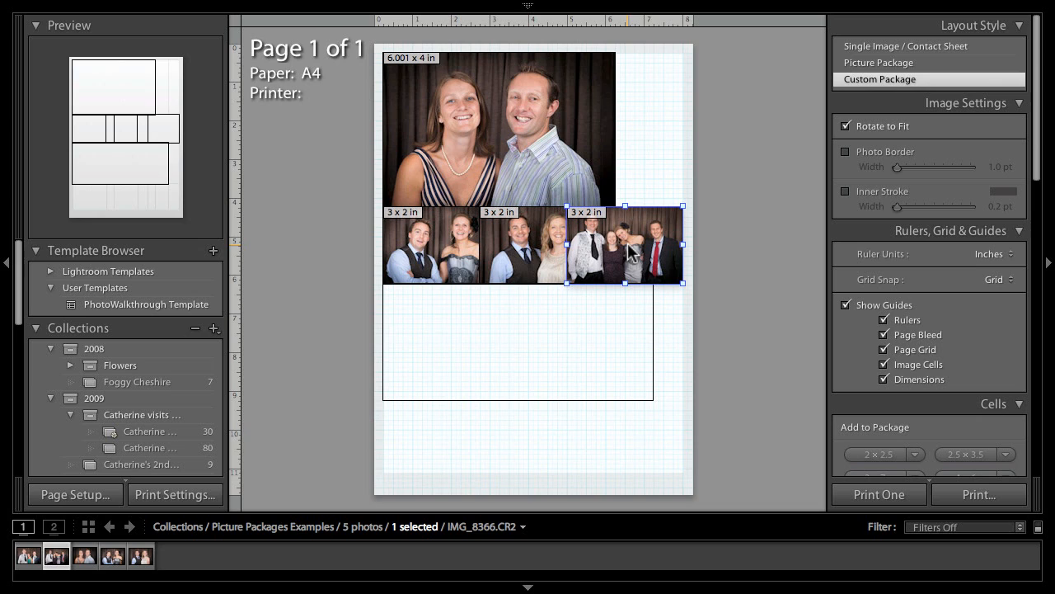
{"action": "mouse_move", "coordinate": [627, 254]}
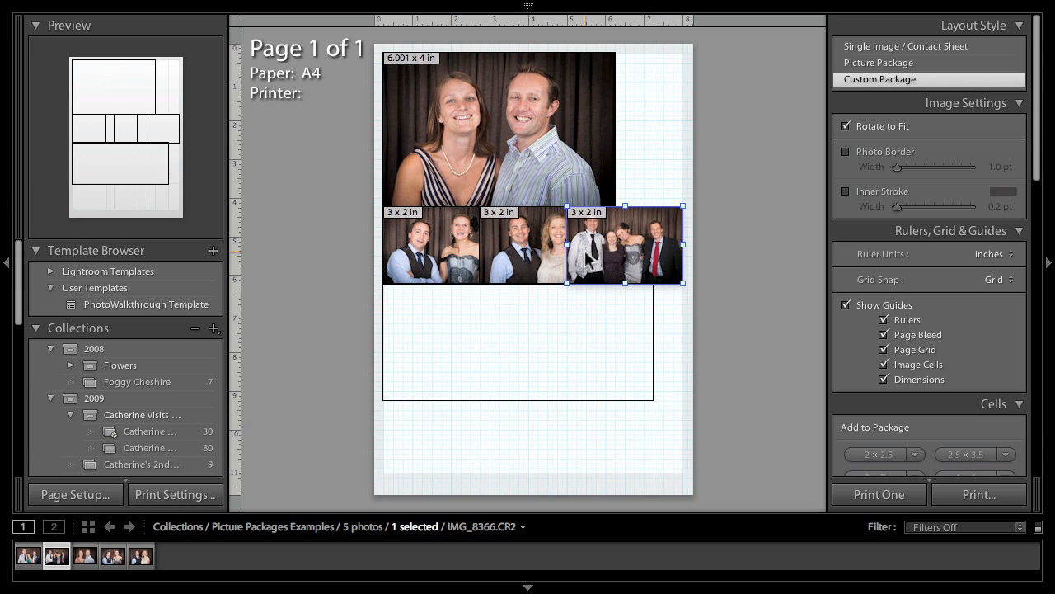
{"action": "mouse_move", "coordinate": [613, 258]}
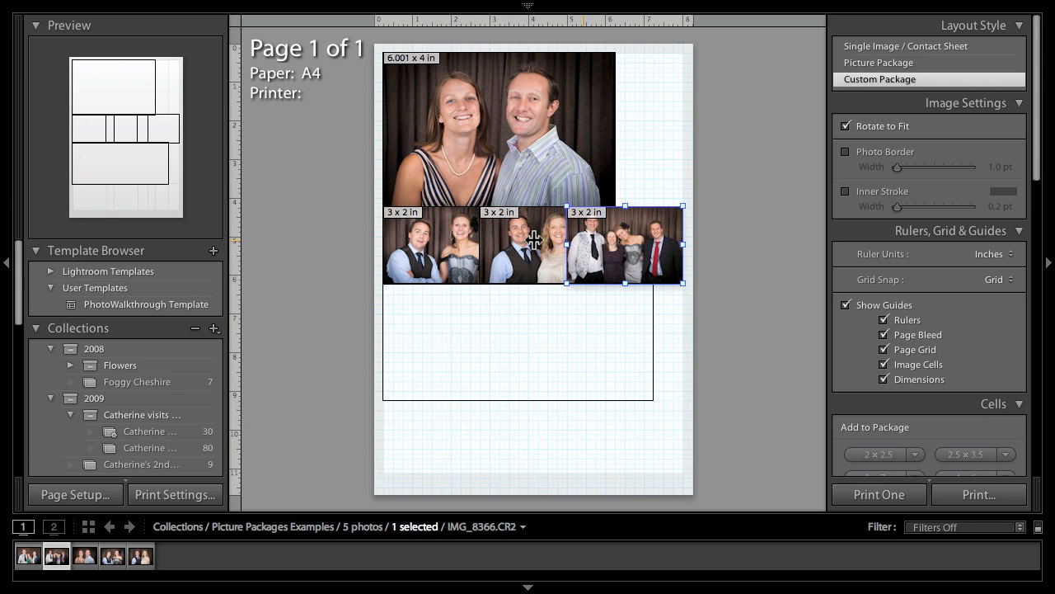
{"action": "mouse_move", "coordinate": [696, 272]}
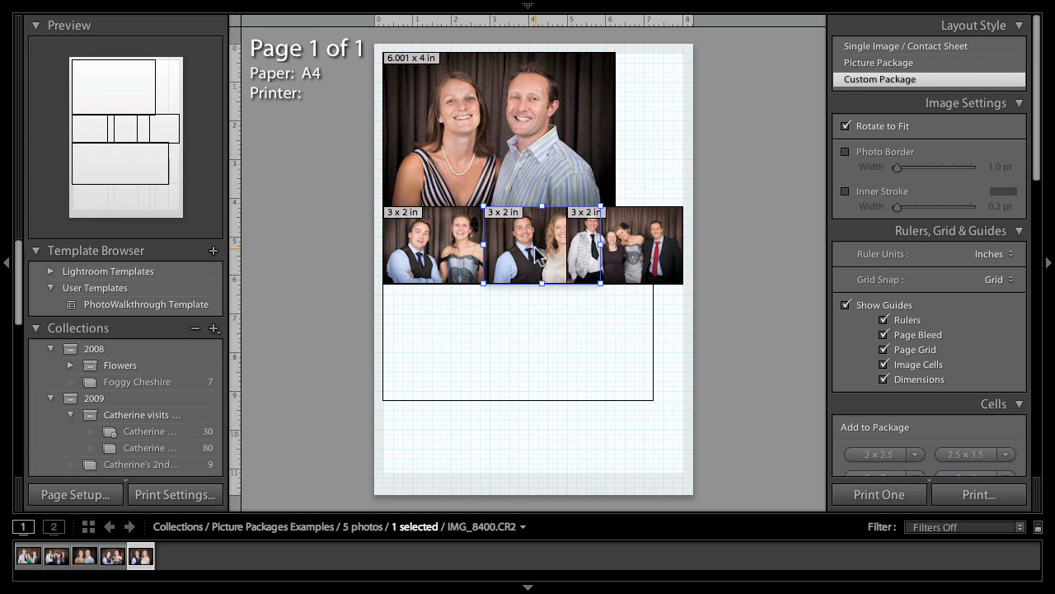
- Place the three-person group photo into the empty wide cell below the small photos
{"action": "scroll", "scroll_direction": "down", "scroll_amount": 3}
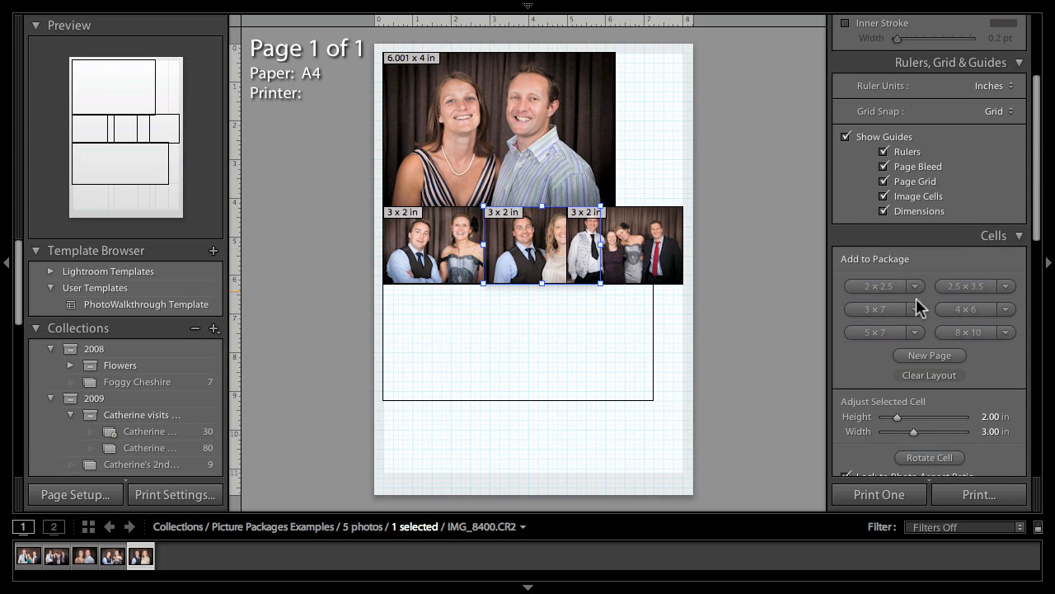
{"action": "left_click", "coordinate": [508, 346]}
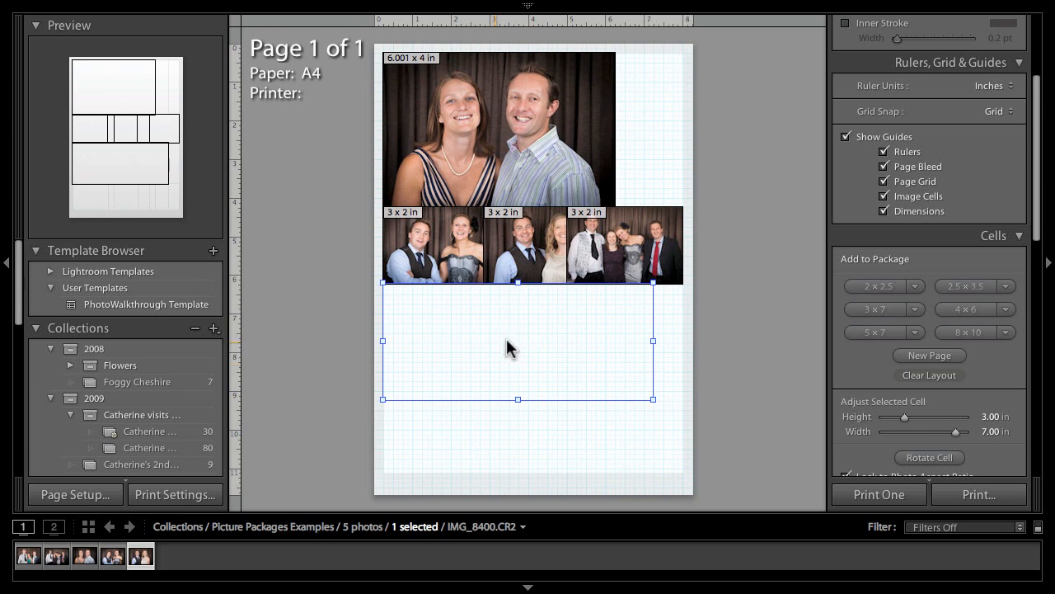
{"action": "mouse_move", "coordinate": [577, 323]}
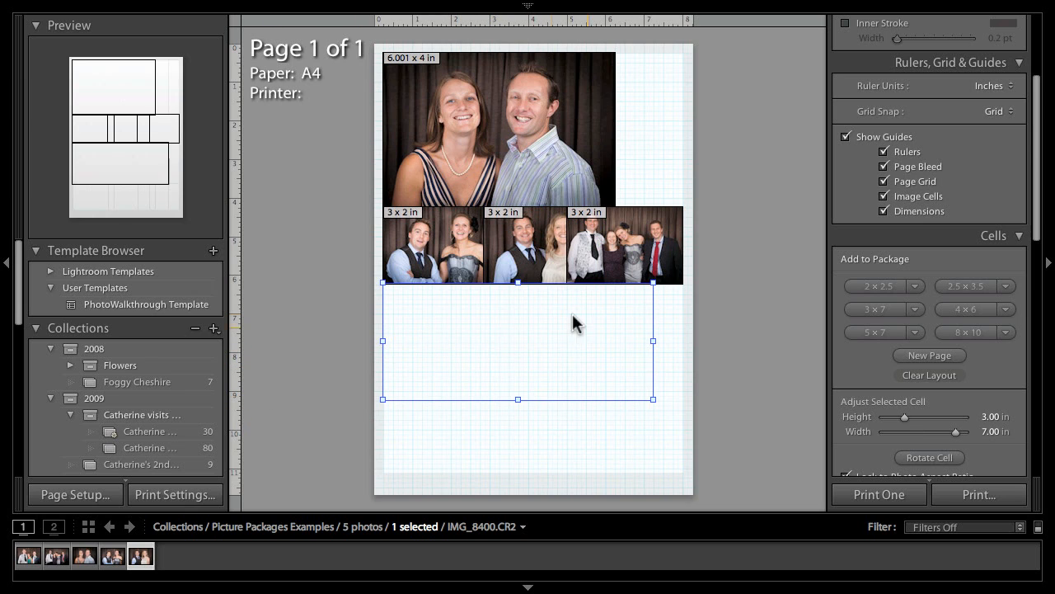
{"action": "mouse_move", "coordinate": [402, 338]}
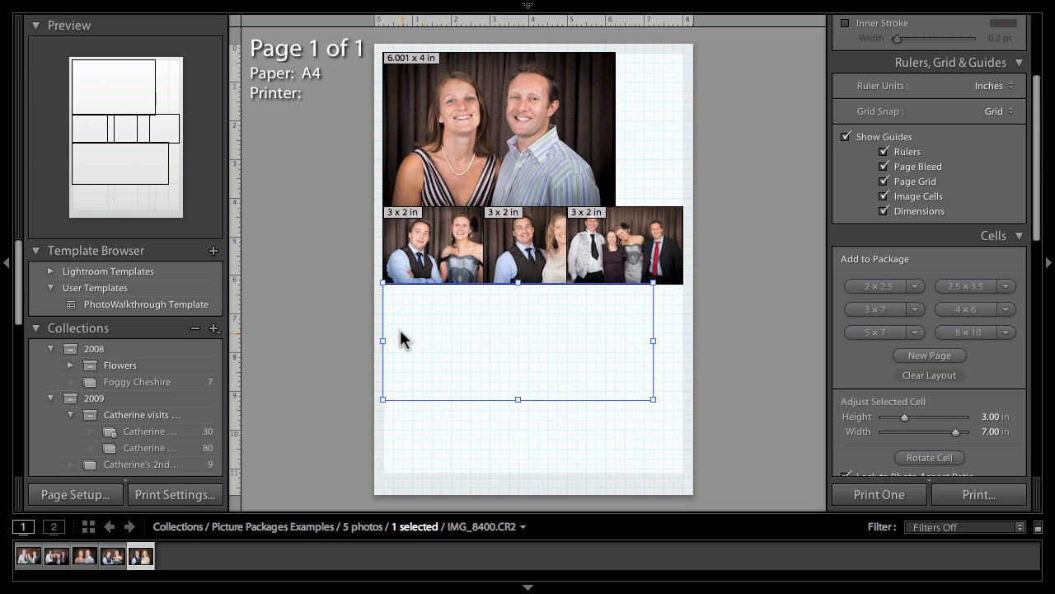
{"action": "mouse_move", "coordinate": [201, 486]}
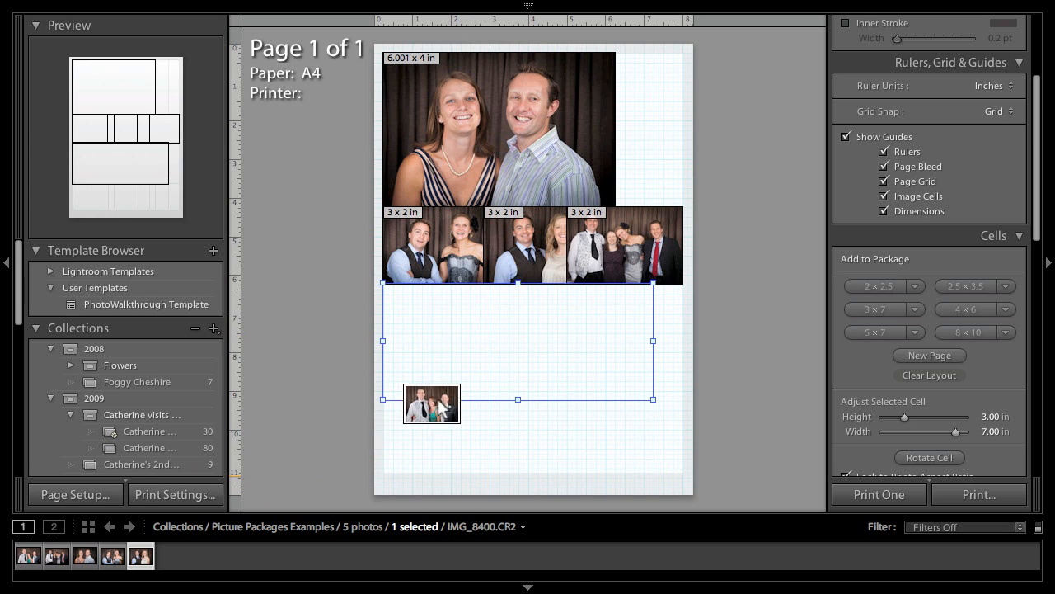
{"action": "left_click_drag", "start_coordinate": [432, 404], "coordinate": [479, 366]}
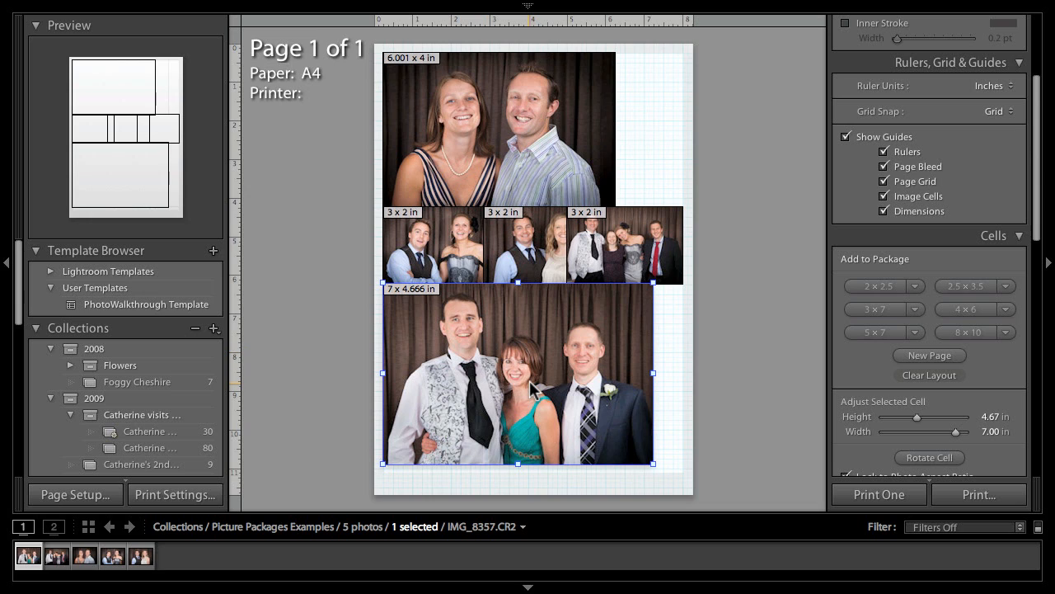
{"action": "mouse_move", "coordinate": [653, 272]}
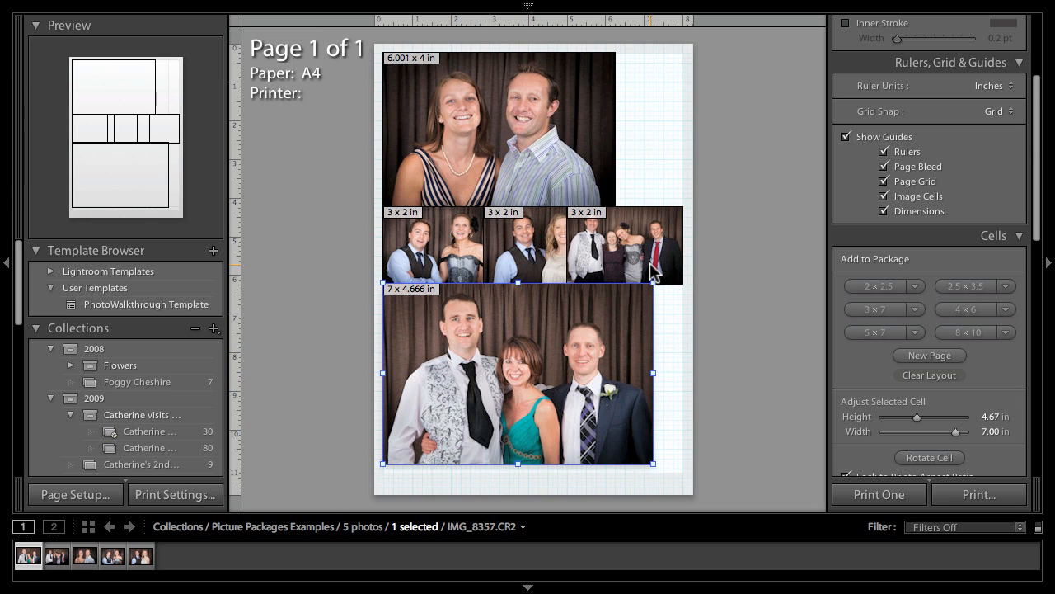
- Lock cells to photo aspect ratio, leaving two 3×2 group photos beneath the couple portrait
{"action": "scroll", "scroll_direction": "up", "scroll_amount": 3}
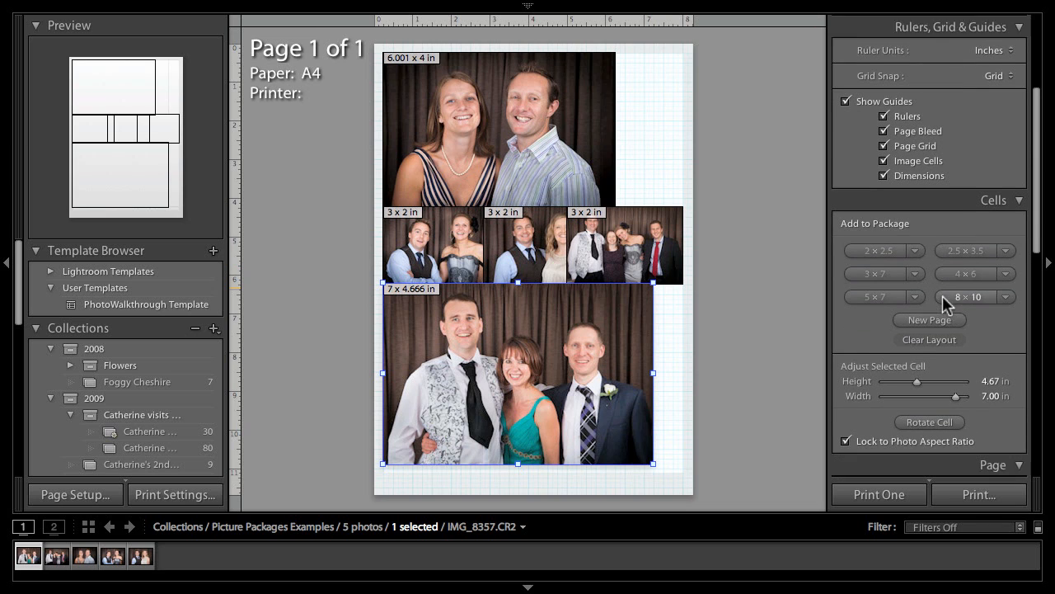
{"action": "scroll", "scroll_direction": "down", "scroll_amount": 3}
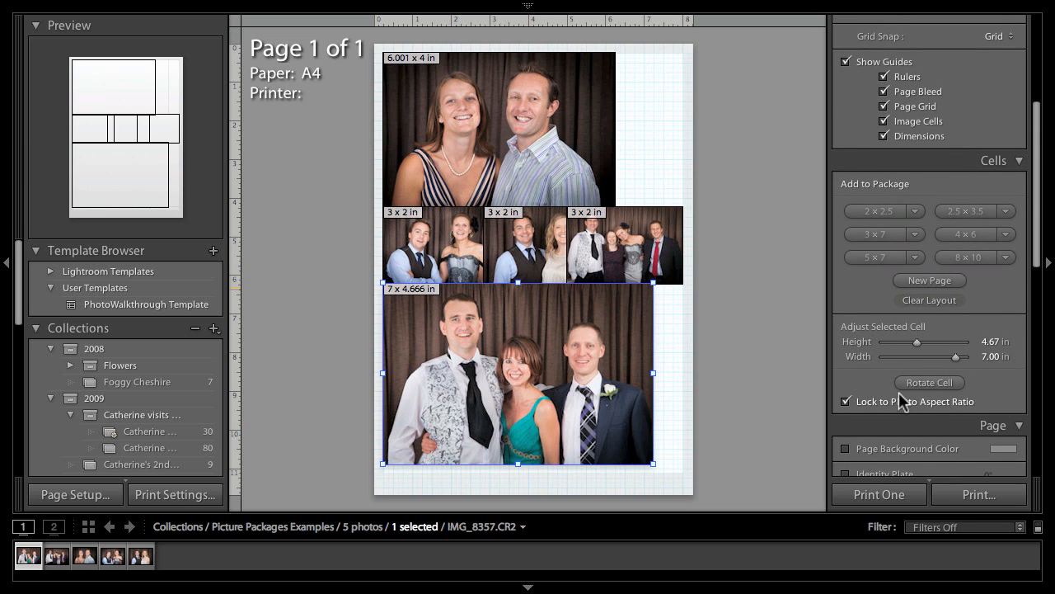
{"action": "mouse_move", "coordinate": [899, 333]}
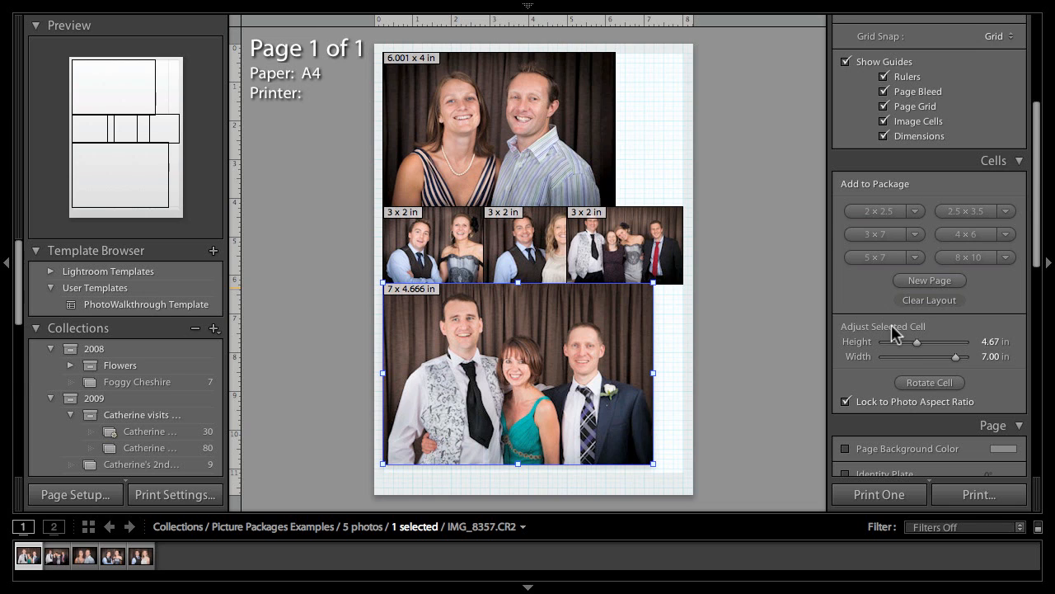
{"action": "left_click", "coordinate": [531, 244]}
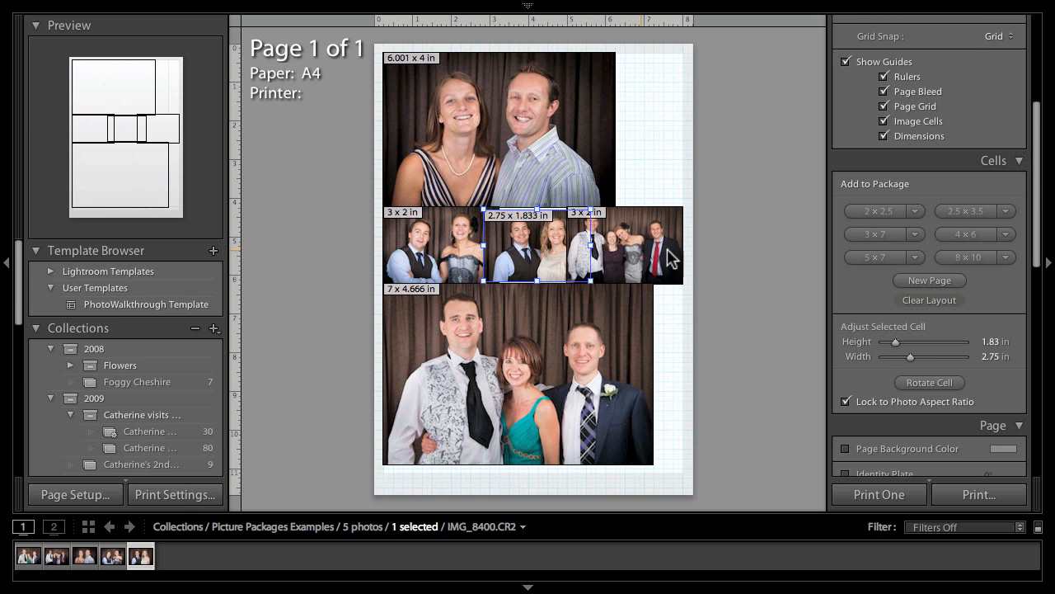
{"action": "mouse_move", "coordinate": [591, 263]}
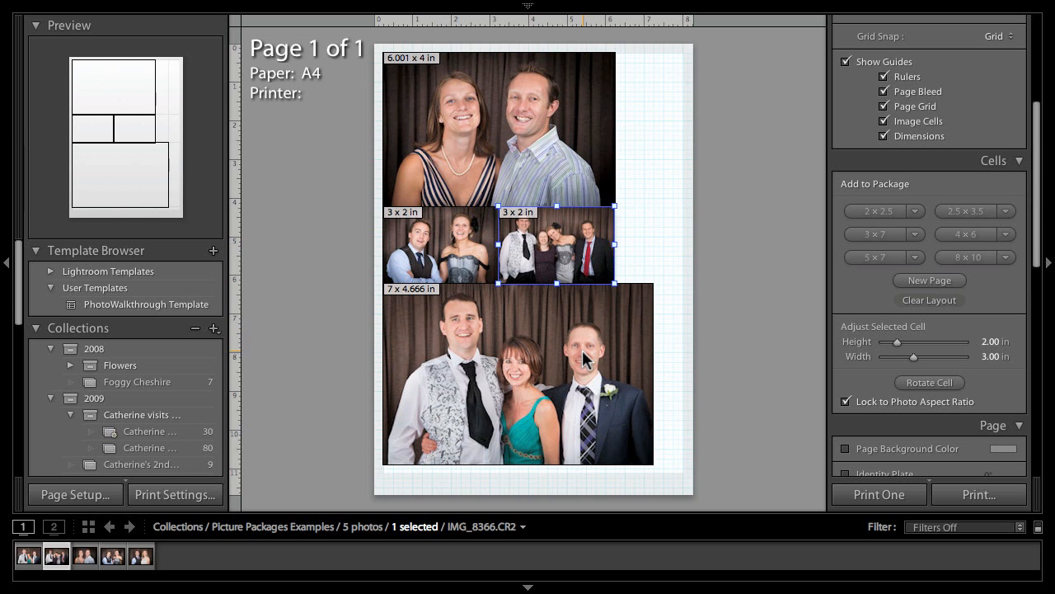
{"action": "left_click", "coordinate": [517, 376]}
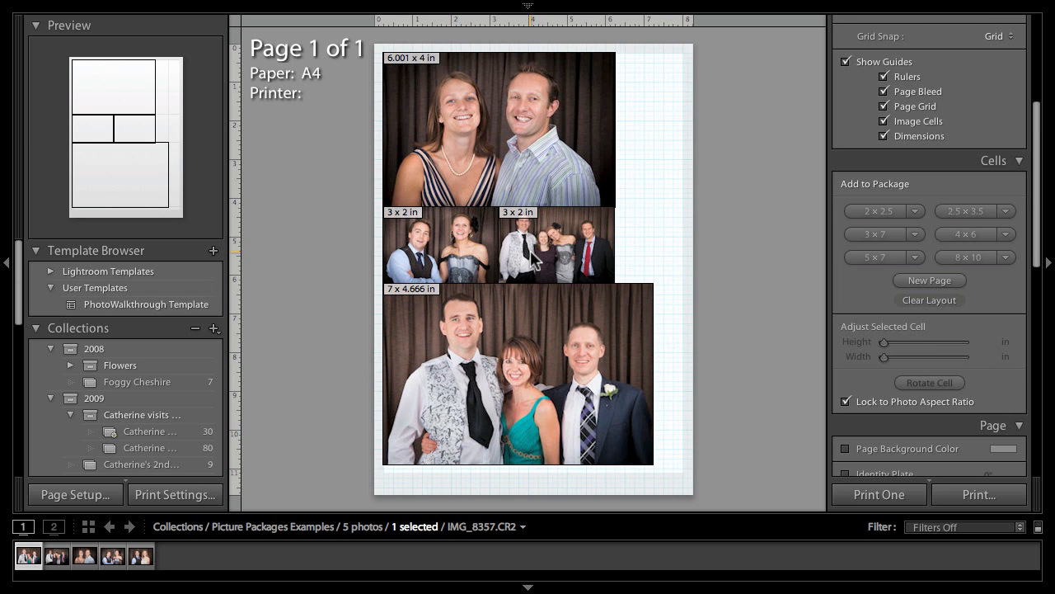
{"action": "mouse_move", "coordinate": [729, 295]}
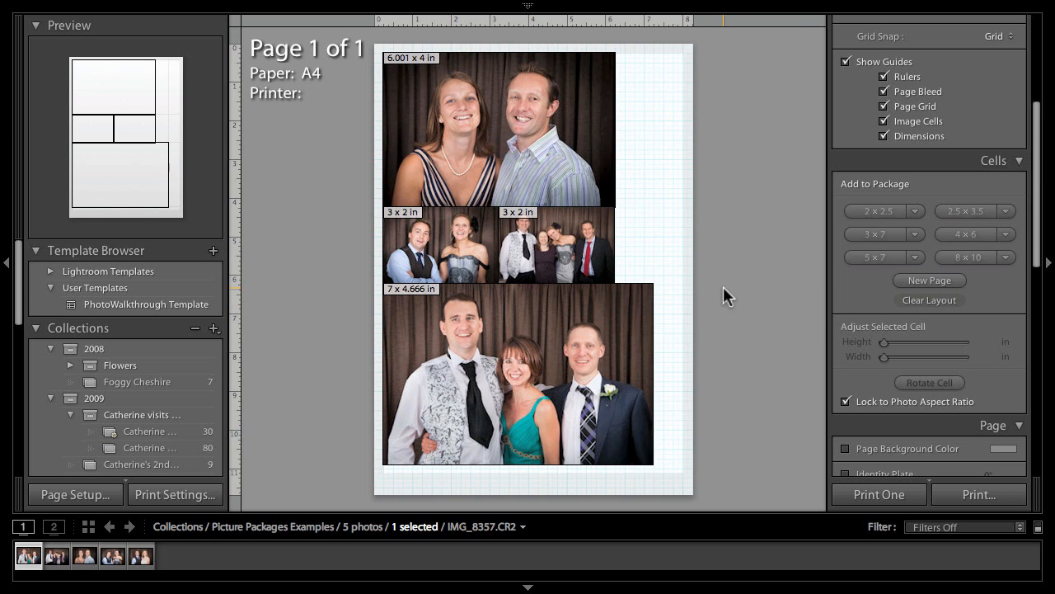